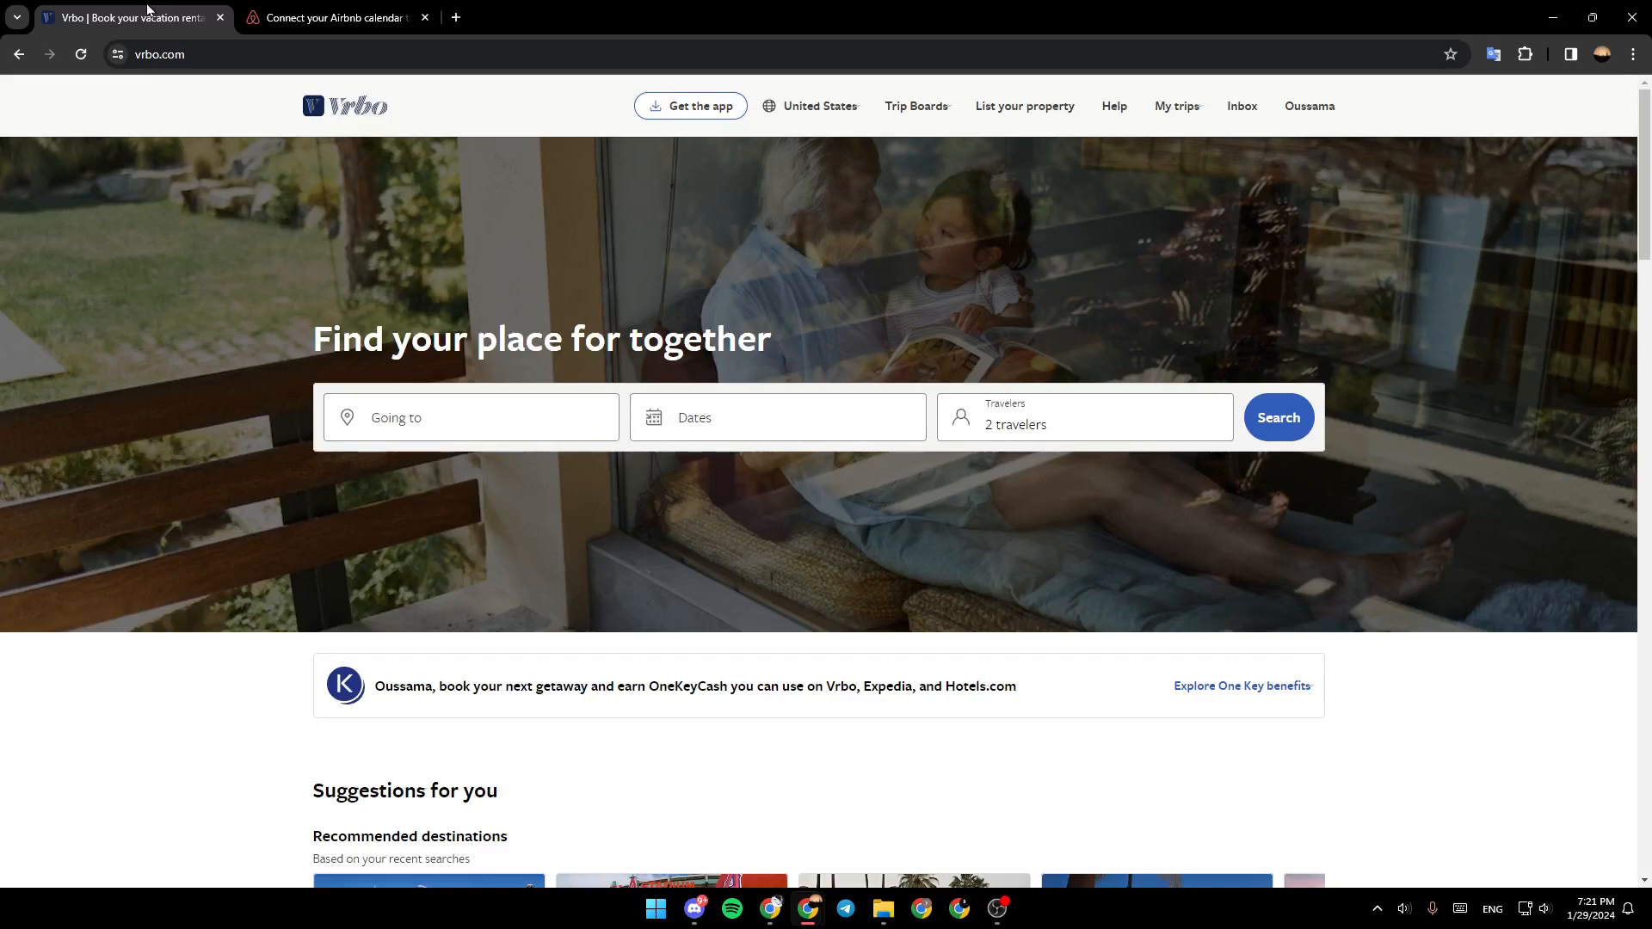
pyautogui.moveTo(371, 257)
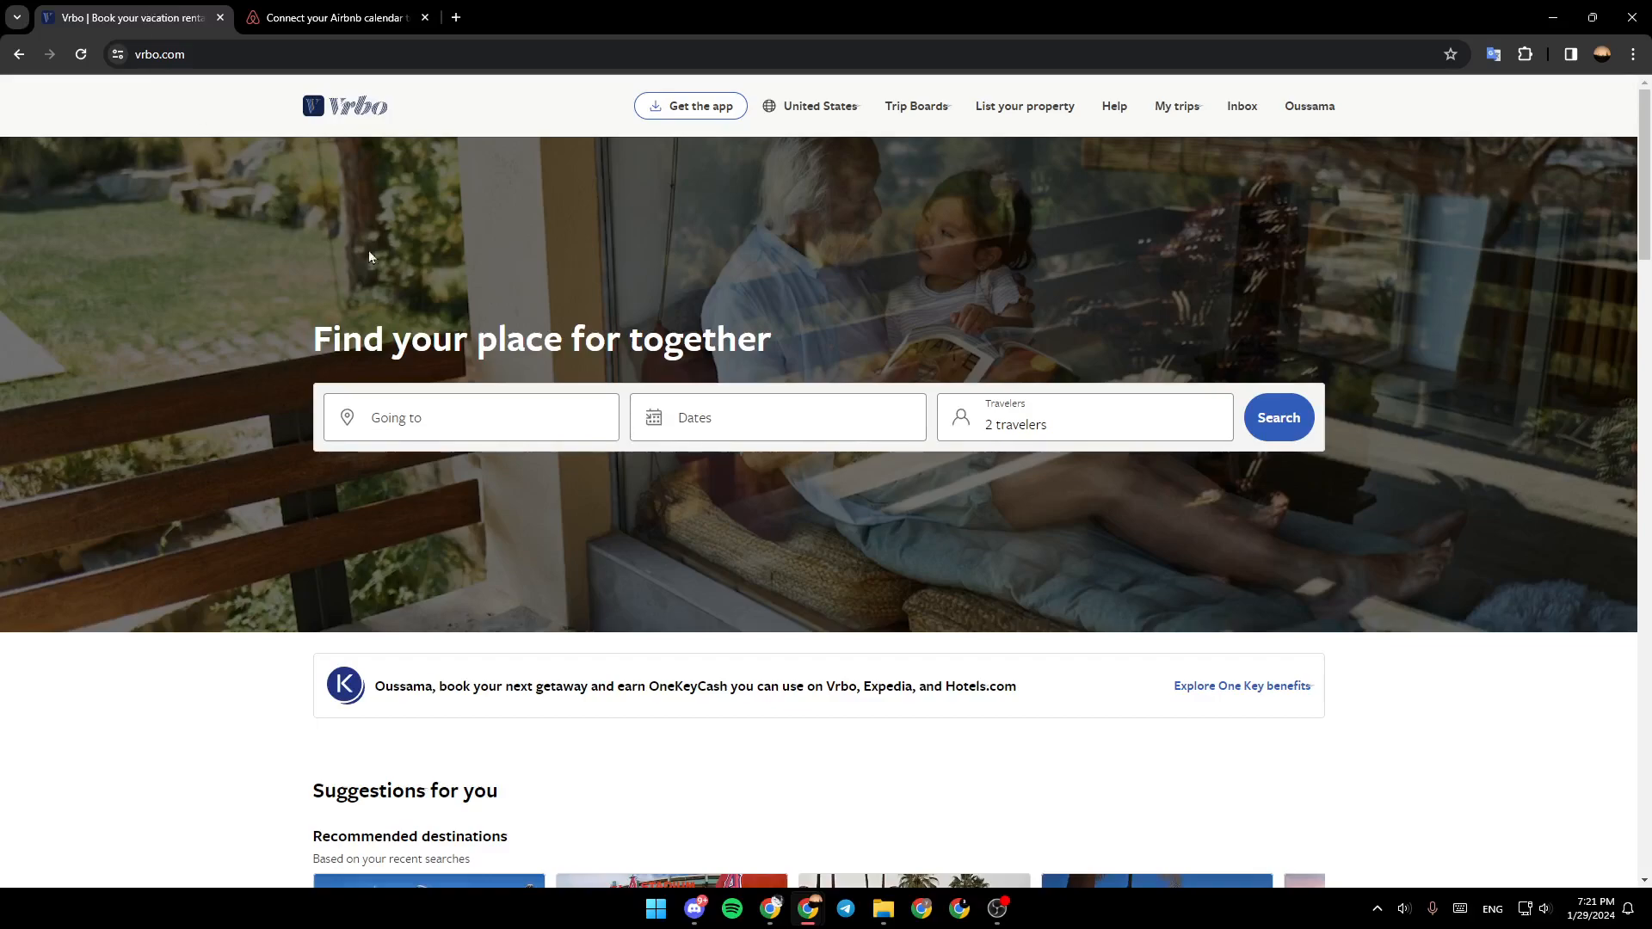
# - Switch from the Vrbo homepage to the Airbnb 'Connect your Airbnb calendar' help article
pyautogui.click(334, 17)
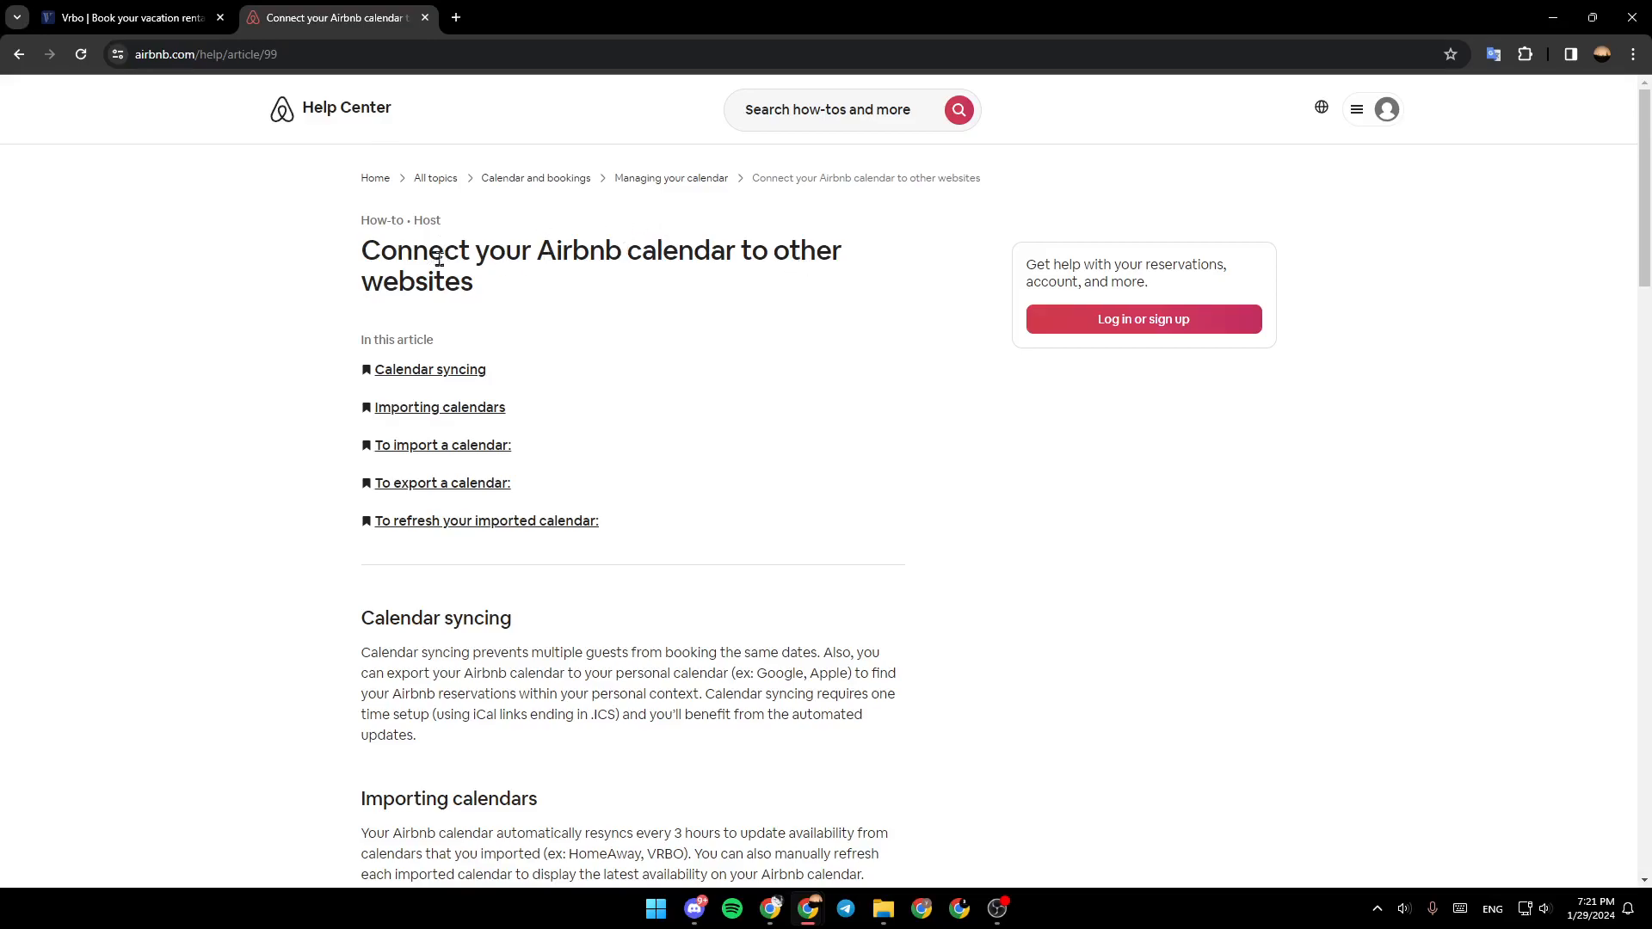
pyautogui.moveTo(514, 354)
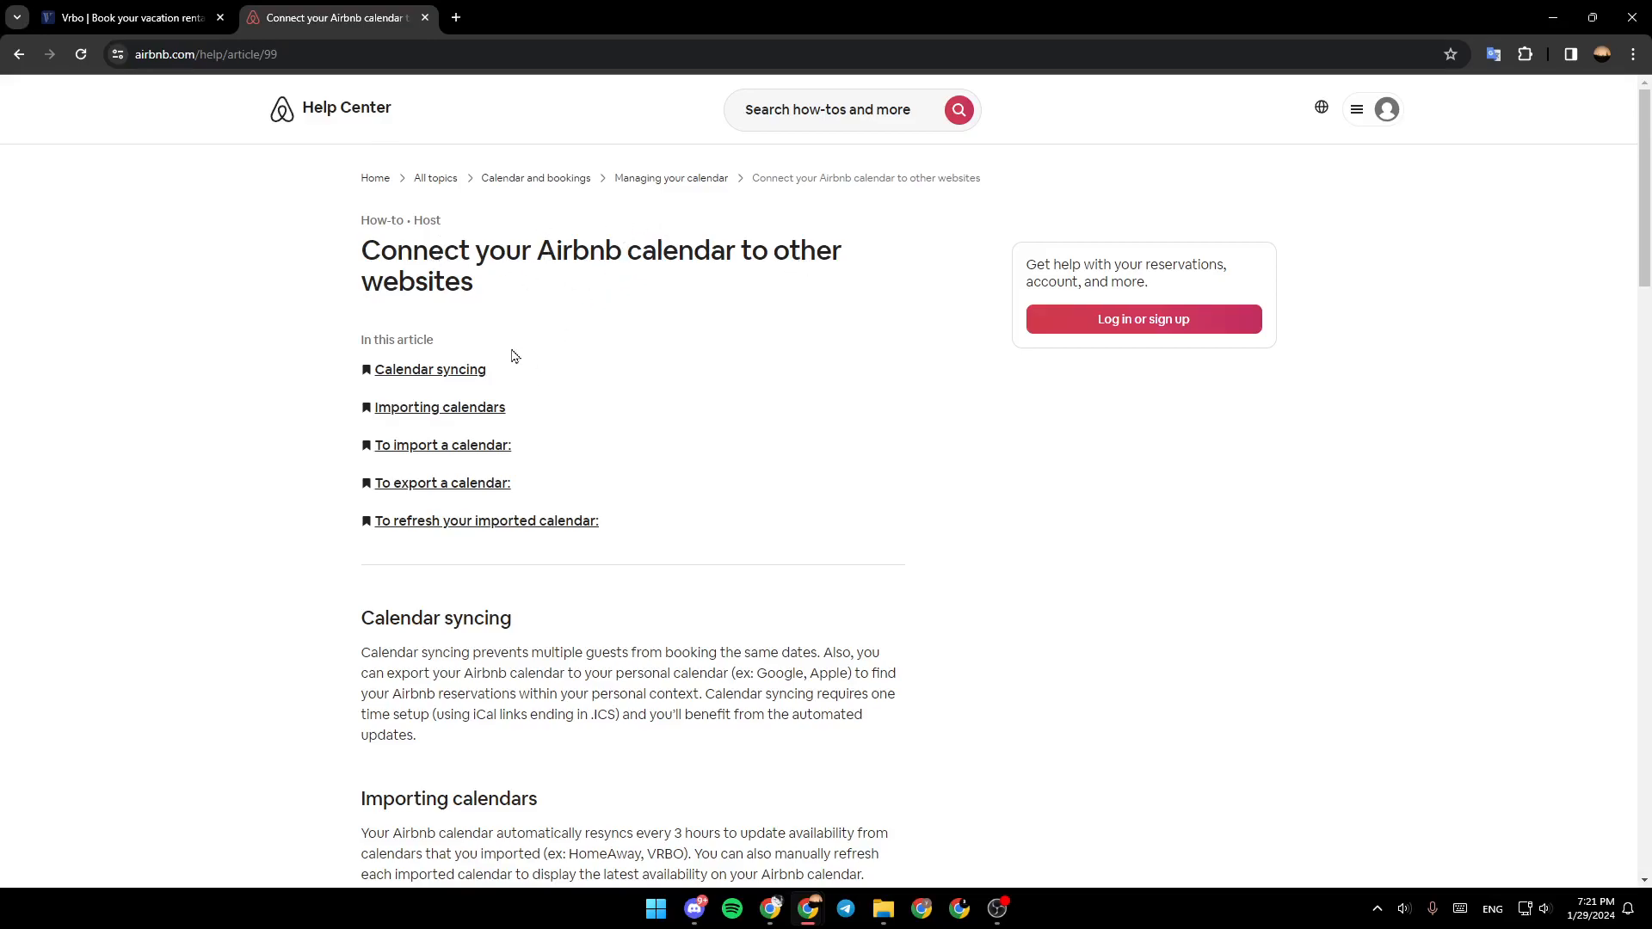
pyautogui.moveTo(493, 283)
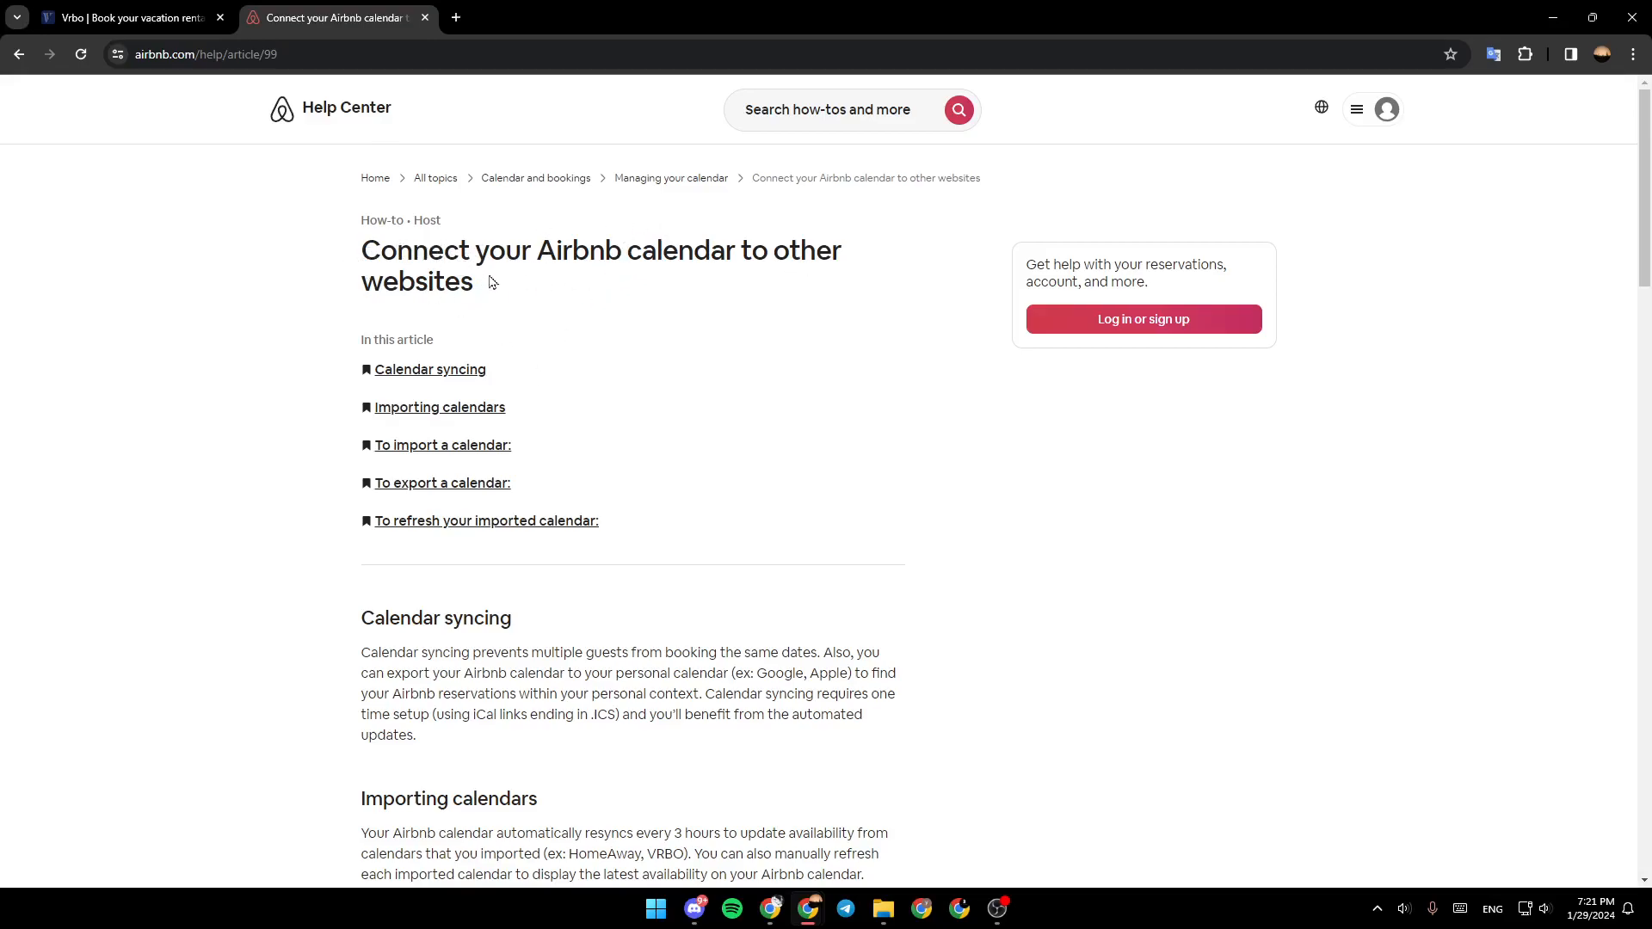
pyautogui.moveTo(402, 289)
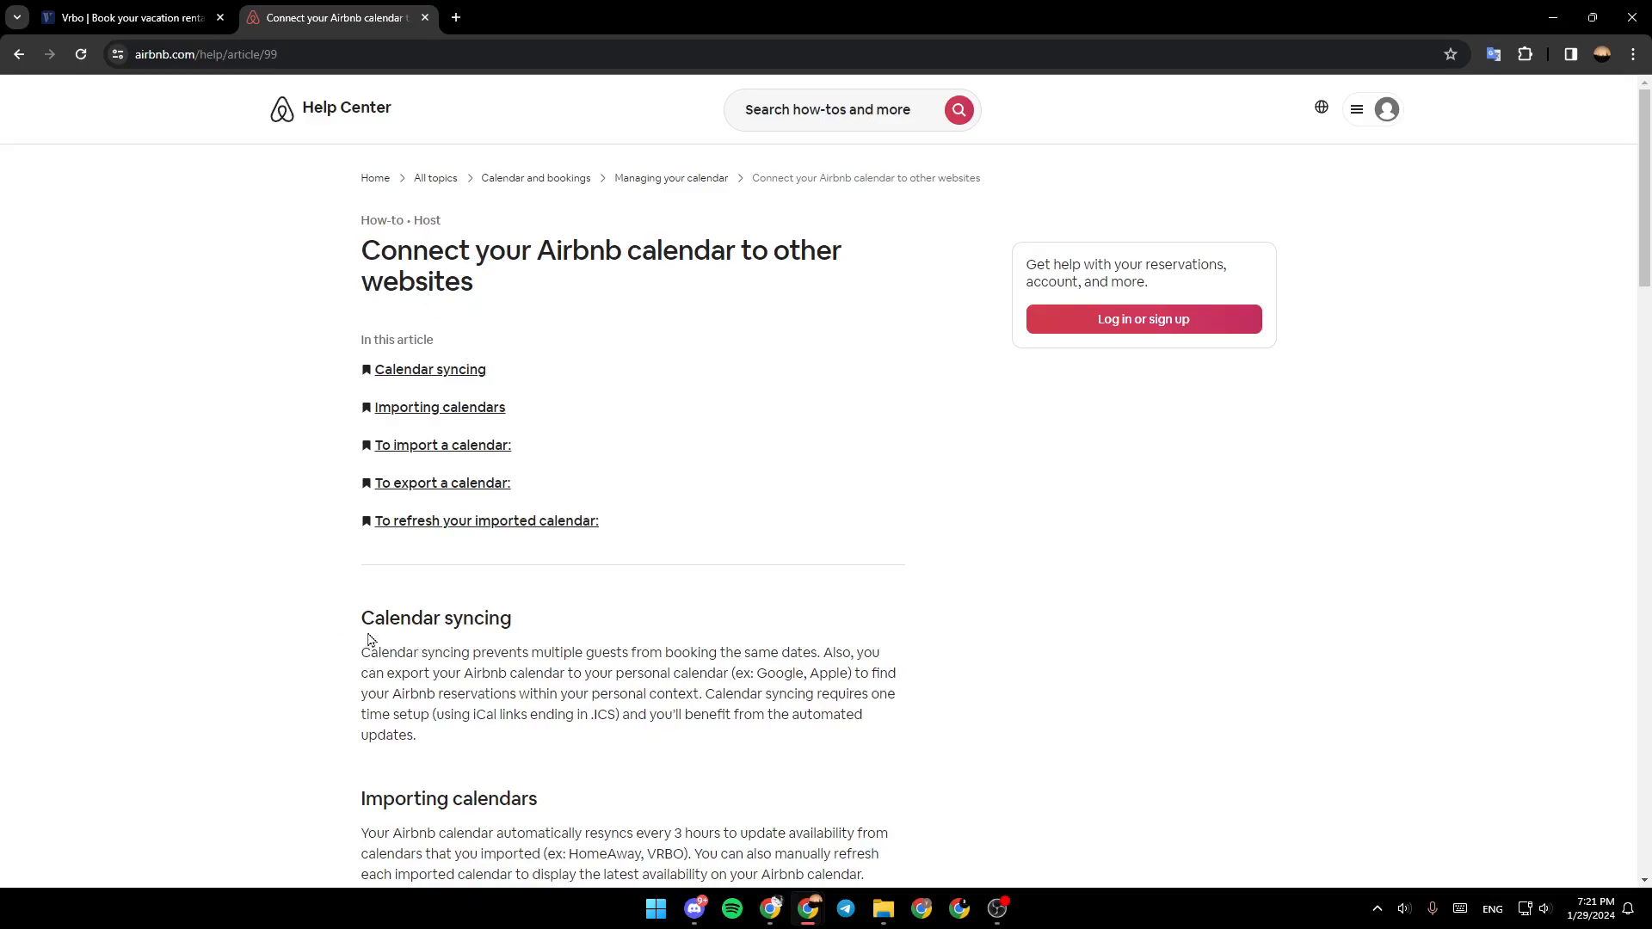
pyautogui.moveTo(610, 654)
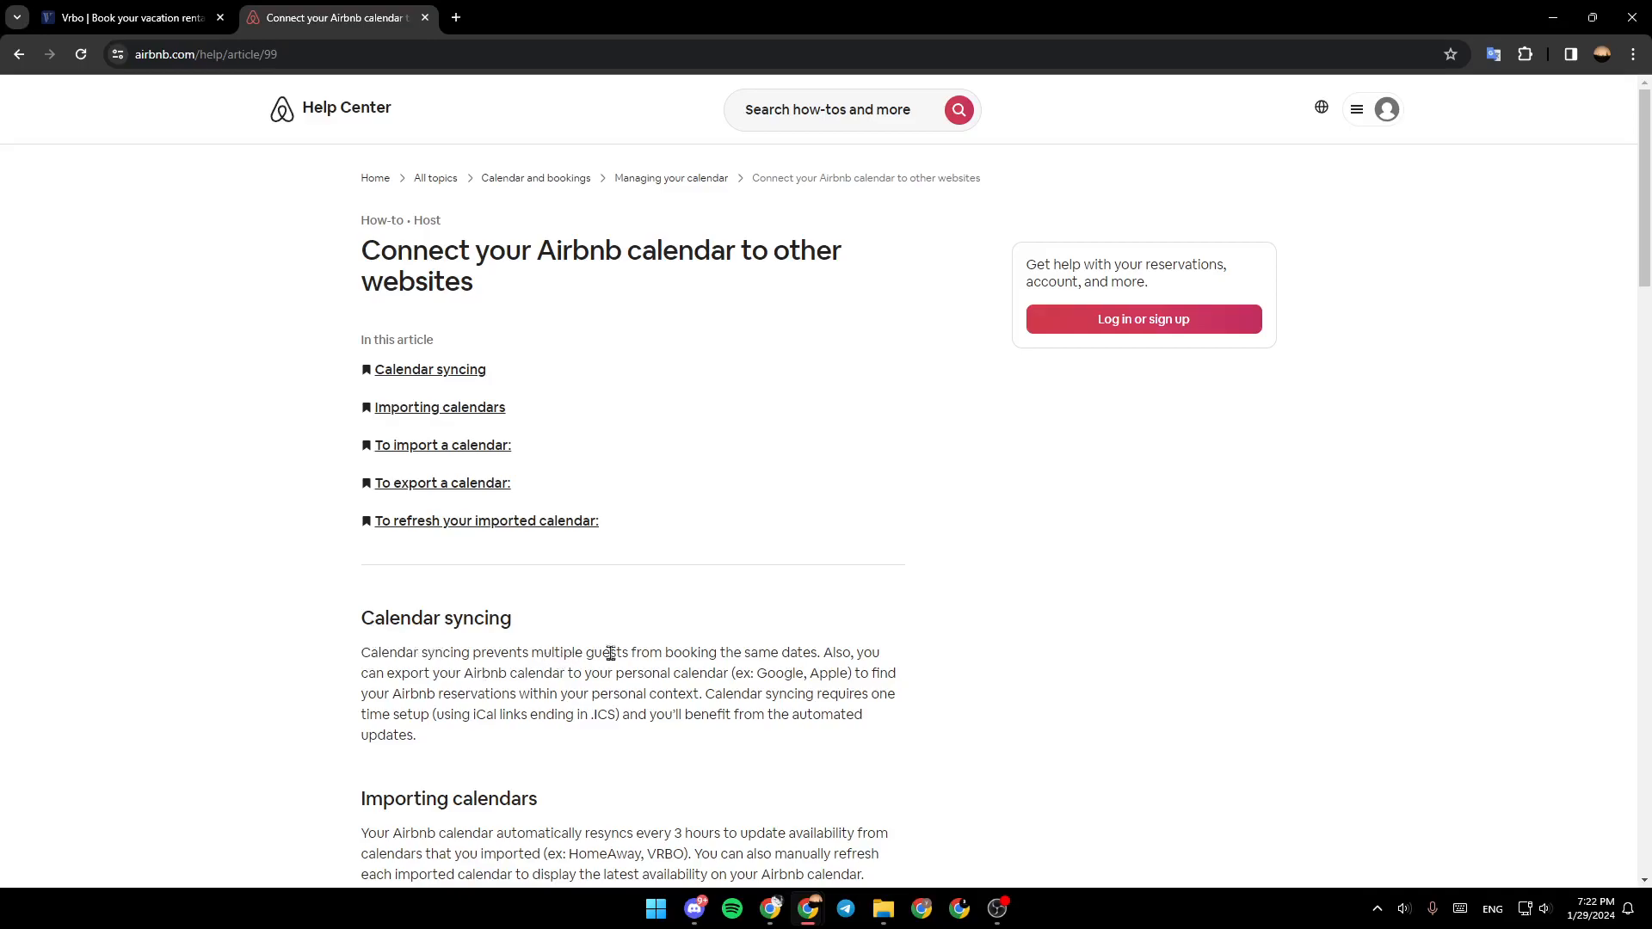
pyautogui.moveTo(818, 658)
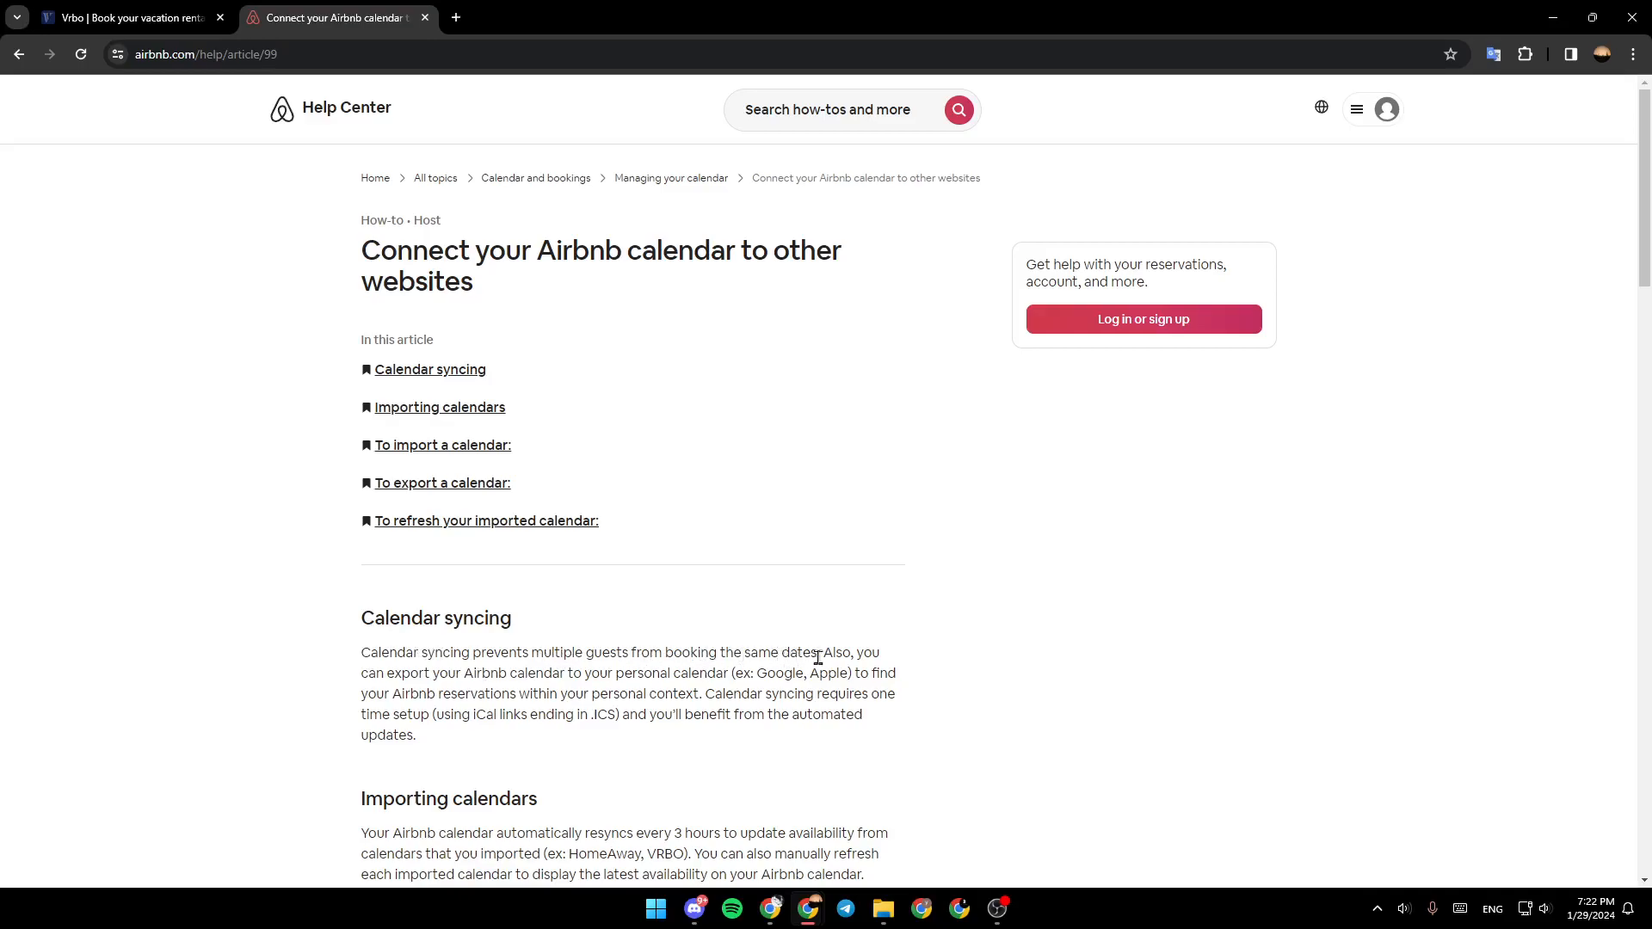
pyautogui.moveTo(413, 692)
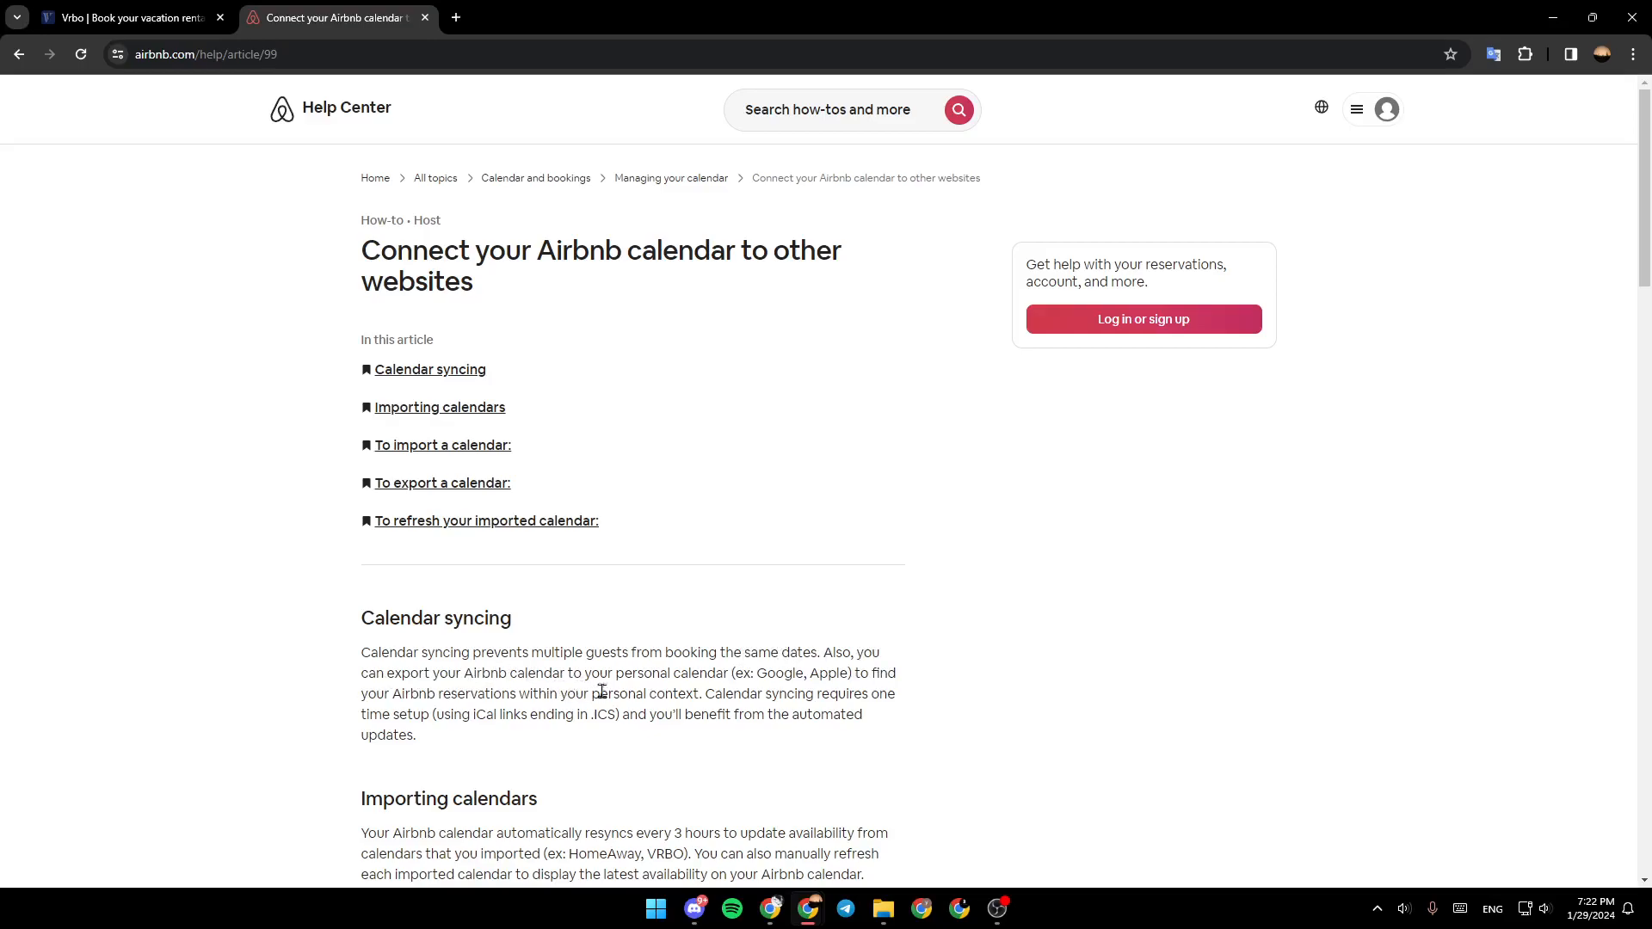
pyautogui.moveTo(389, 702)
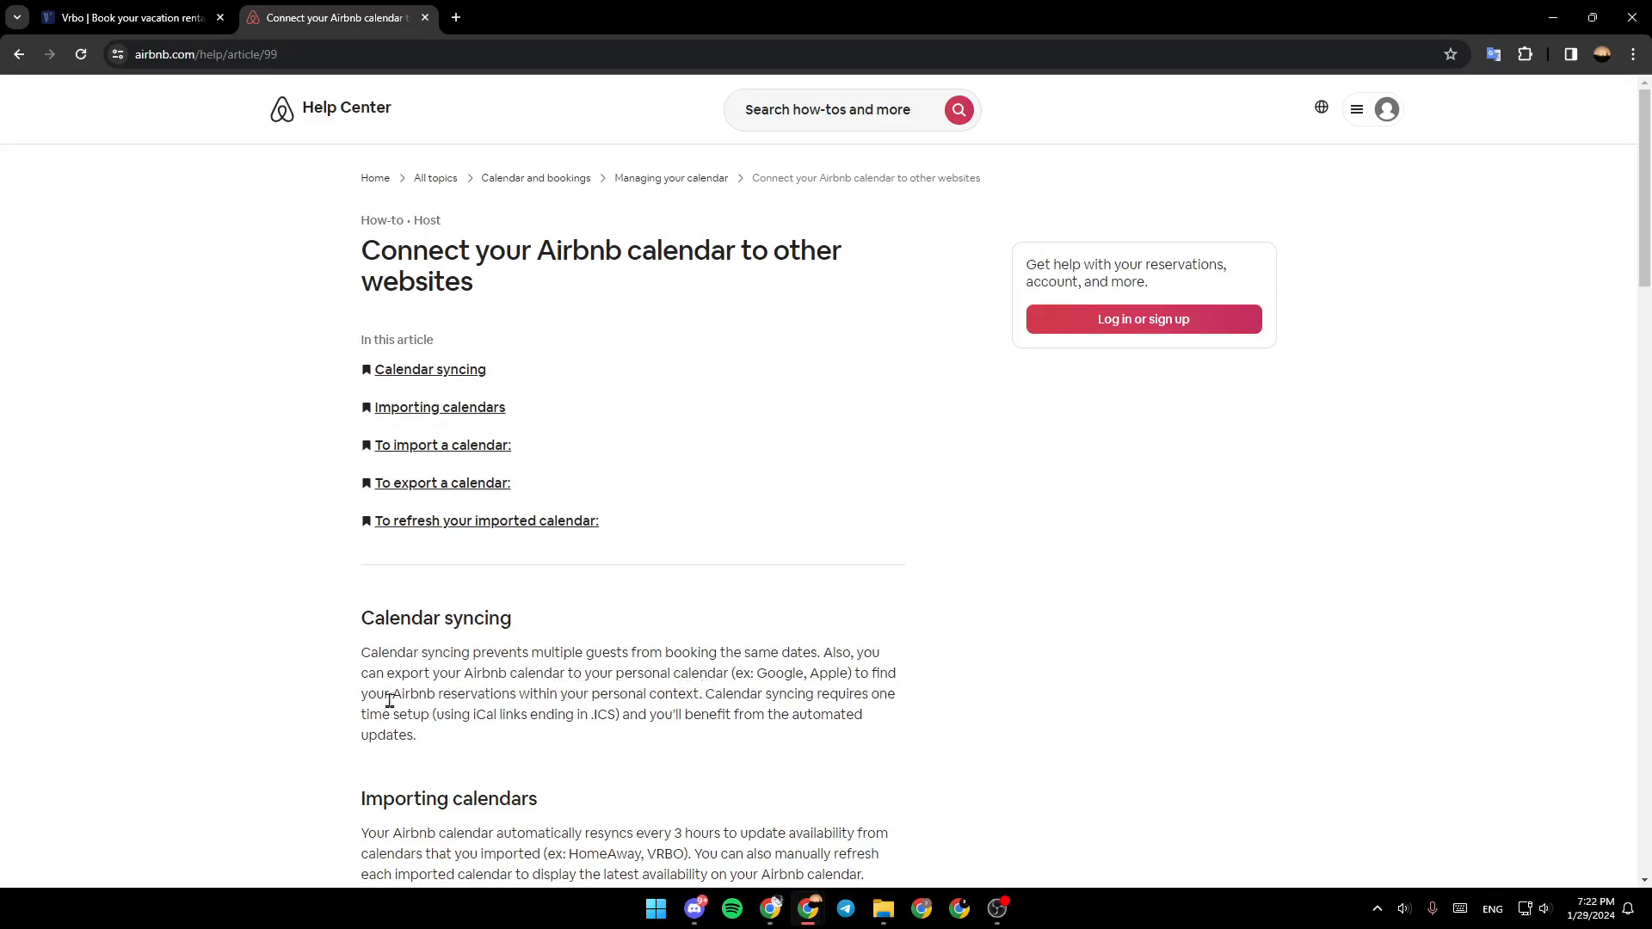
pyautogui.moveTo(530, 699)
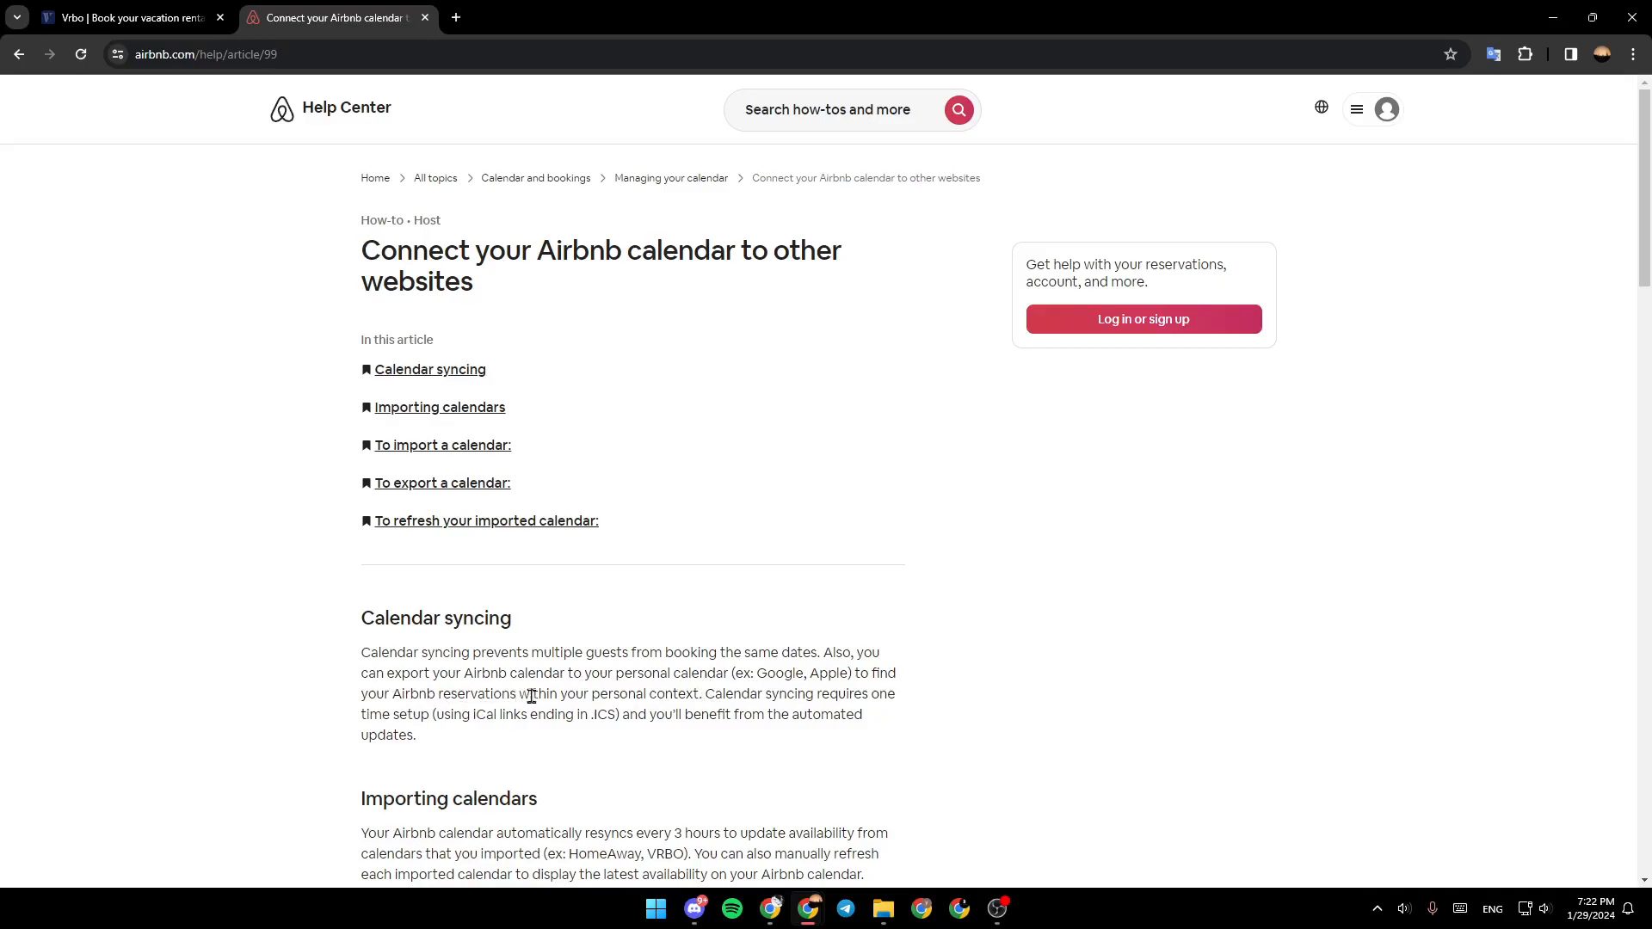
pyautogui.moveTo(706, 695)
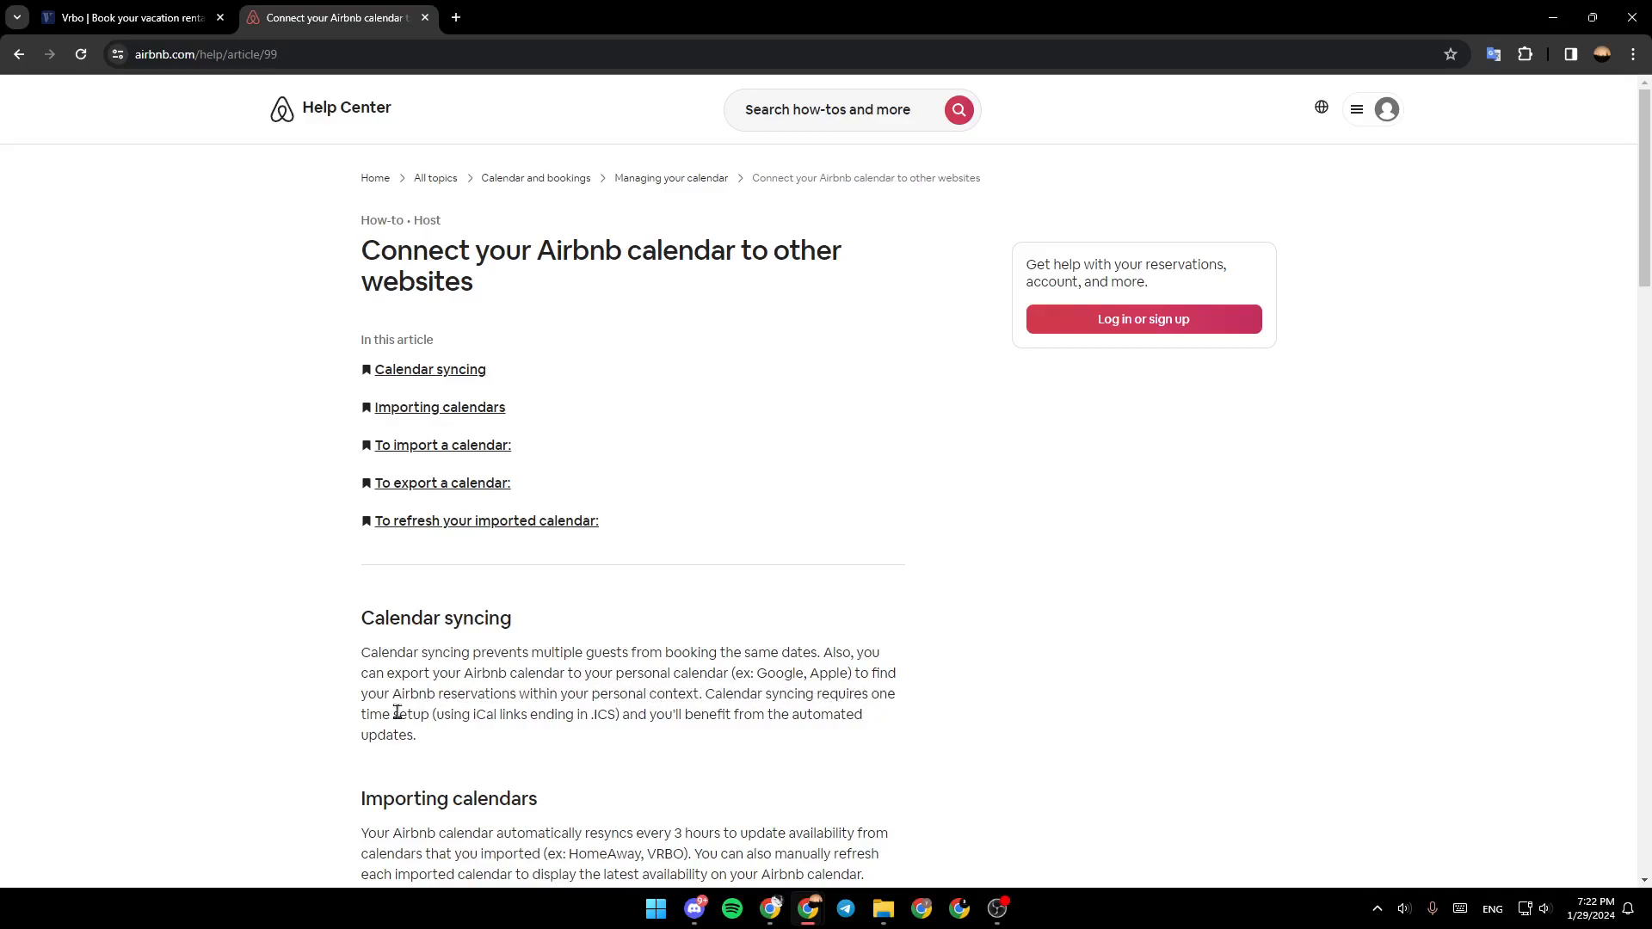
pyautogui.moveTo(692, 721)
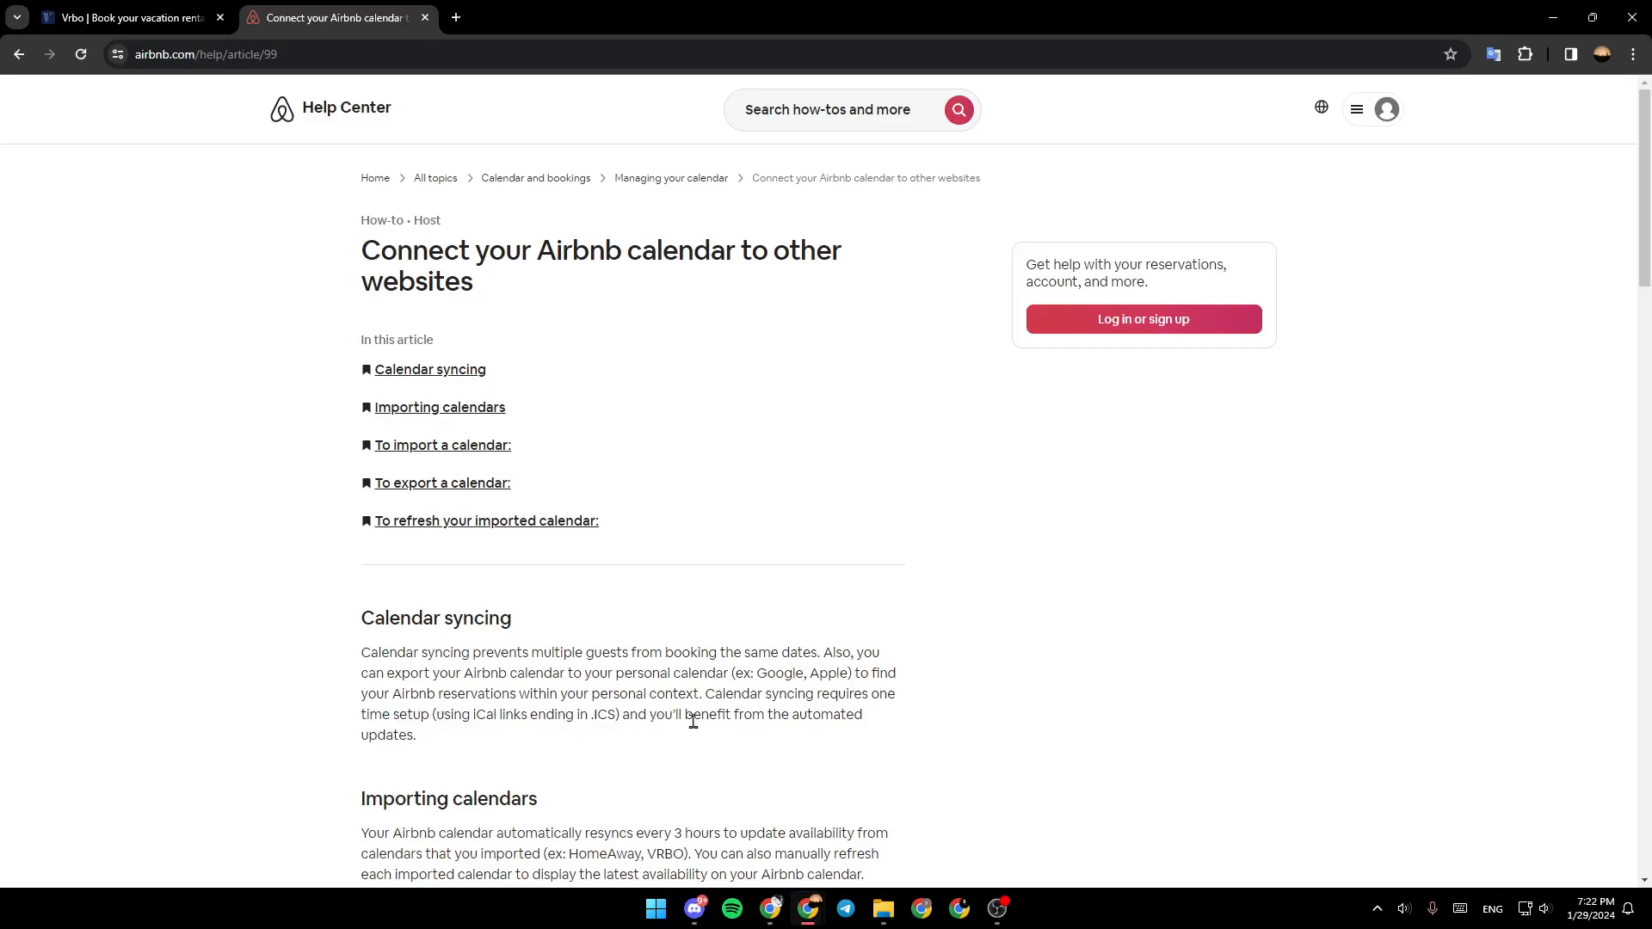
pyautogui.moveTo(709, 709)
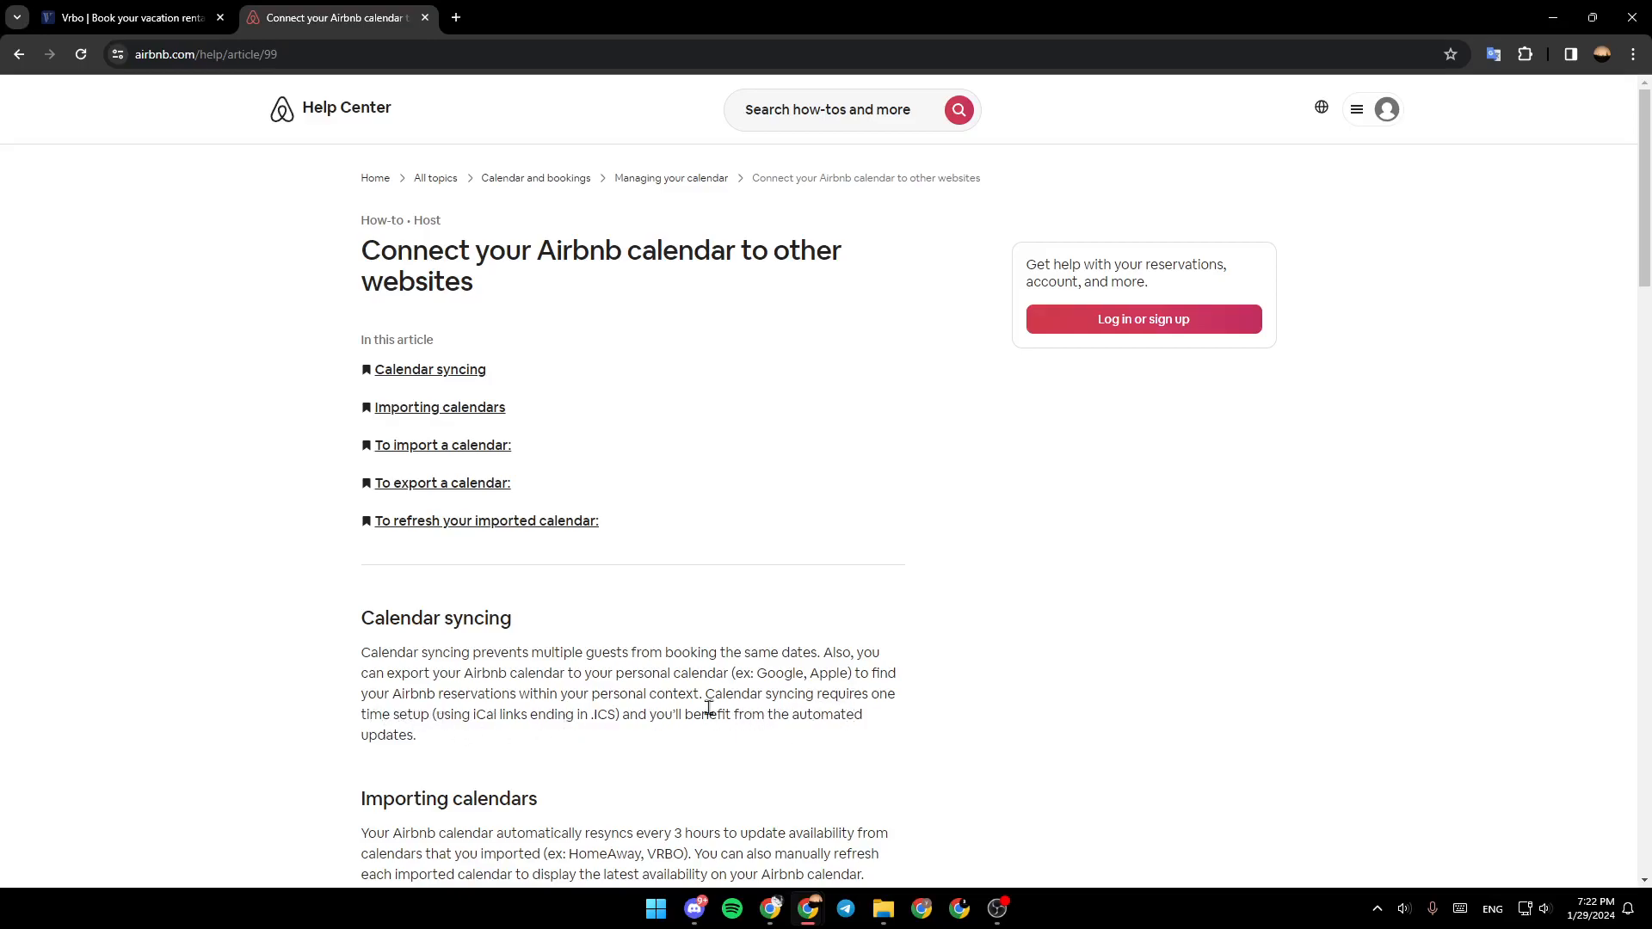
# - Scroll the article down to the Calendar syncing and Importing calendars sections
pyautogui.scroll(-3)
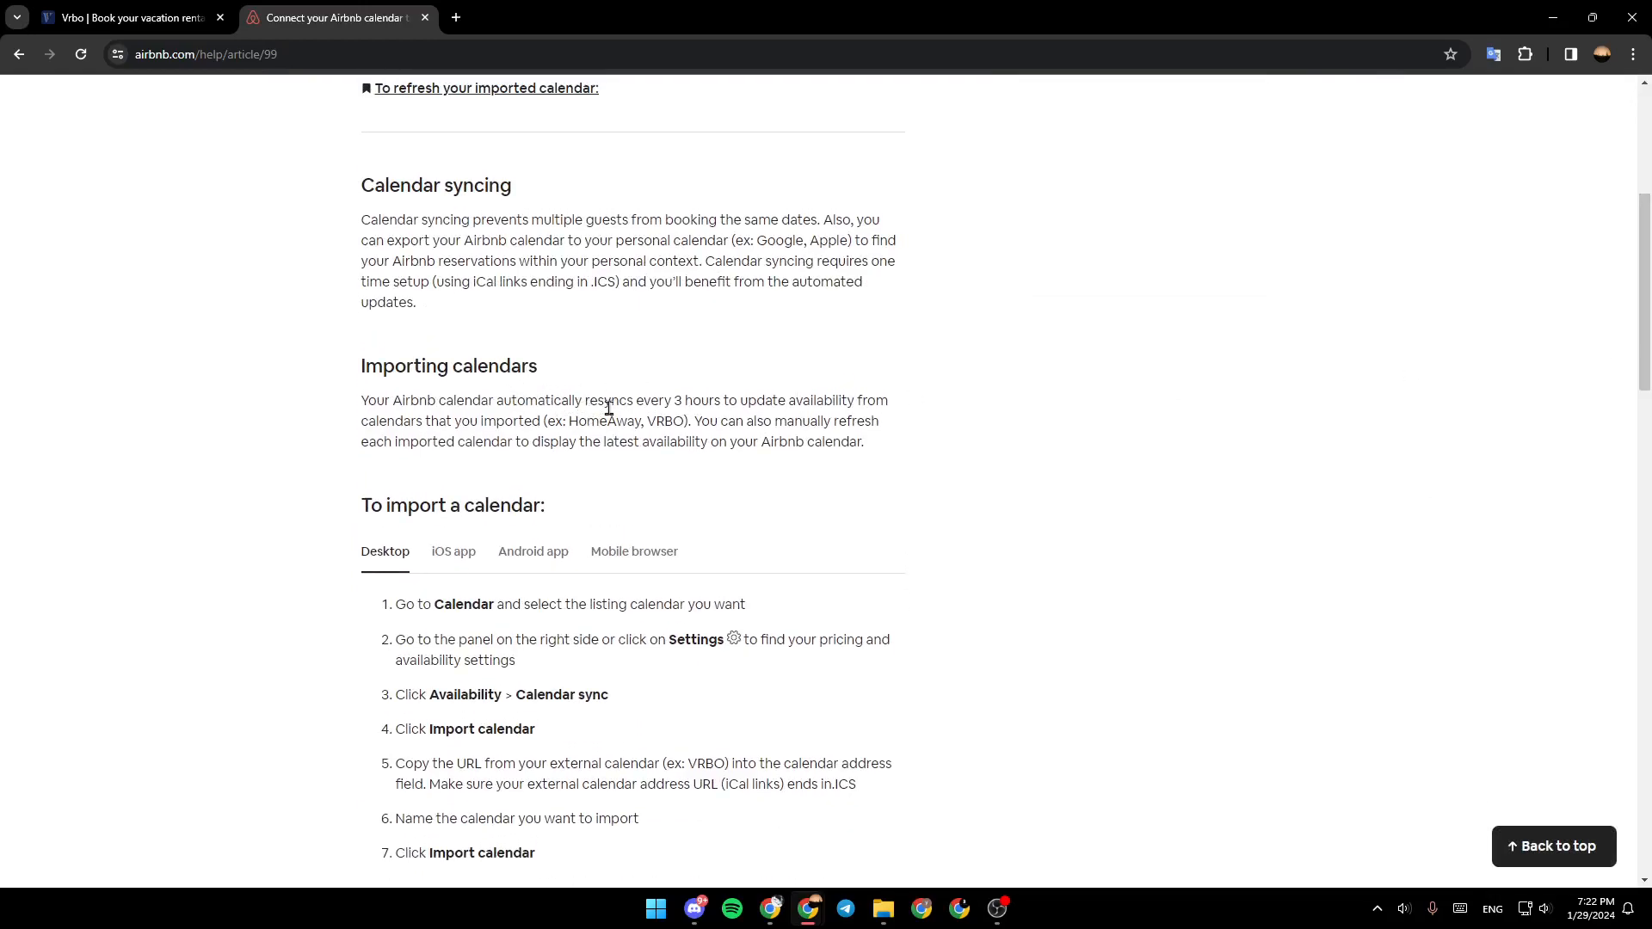
pyautogui.moveTo(765, 415)
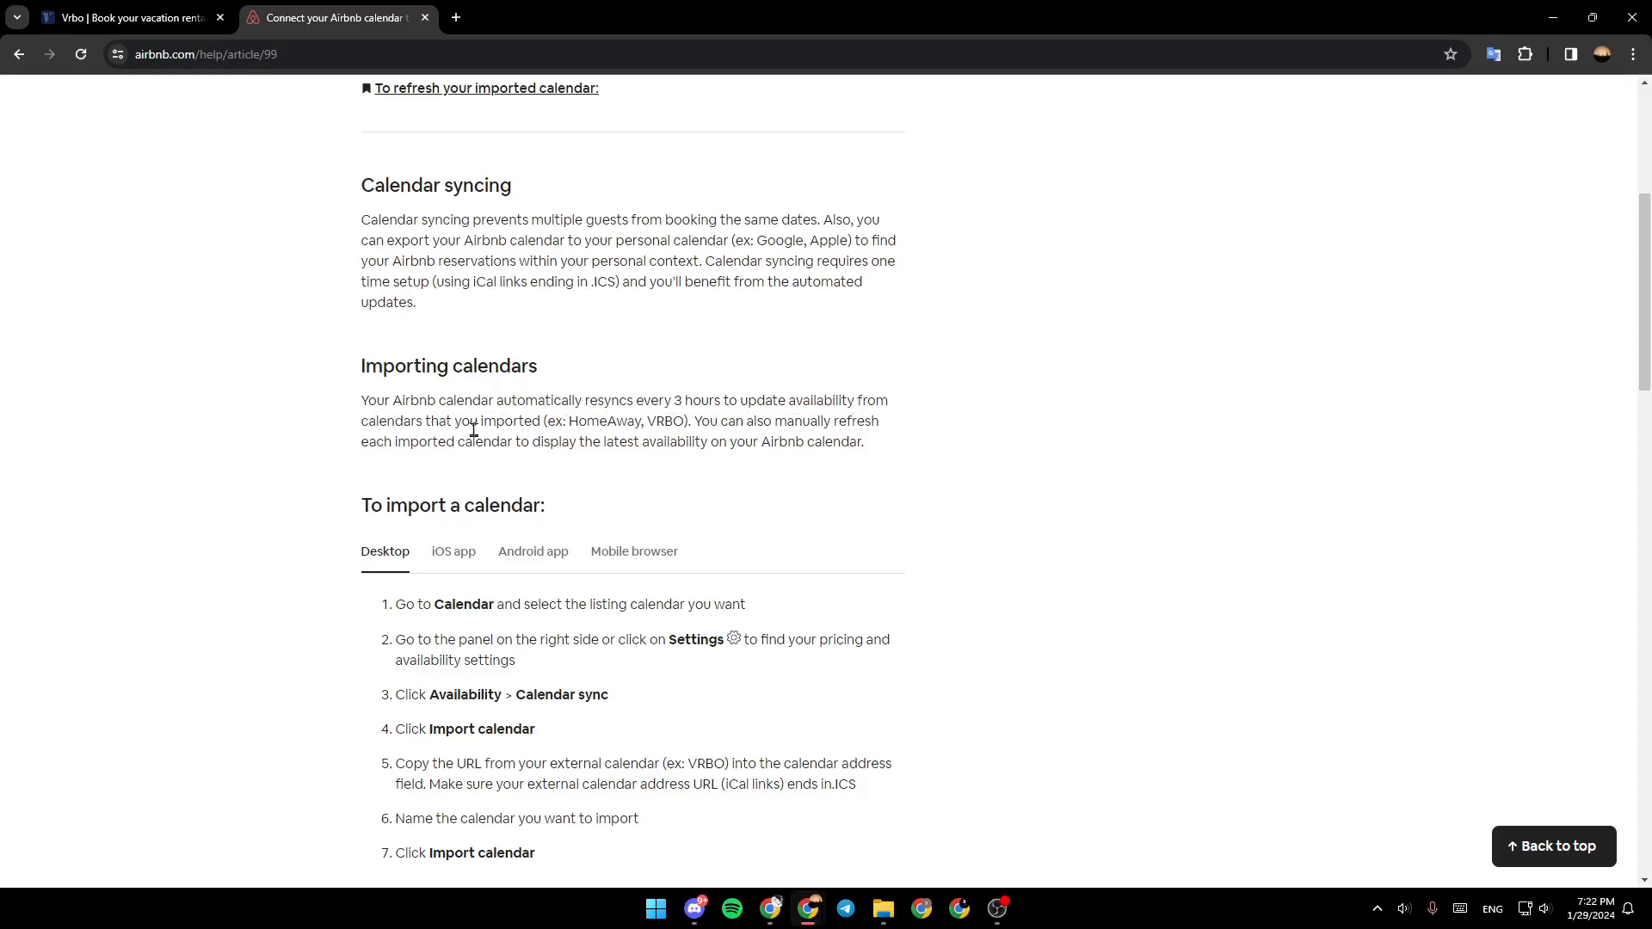
pyautogui.moveTo(706, 423)
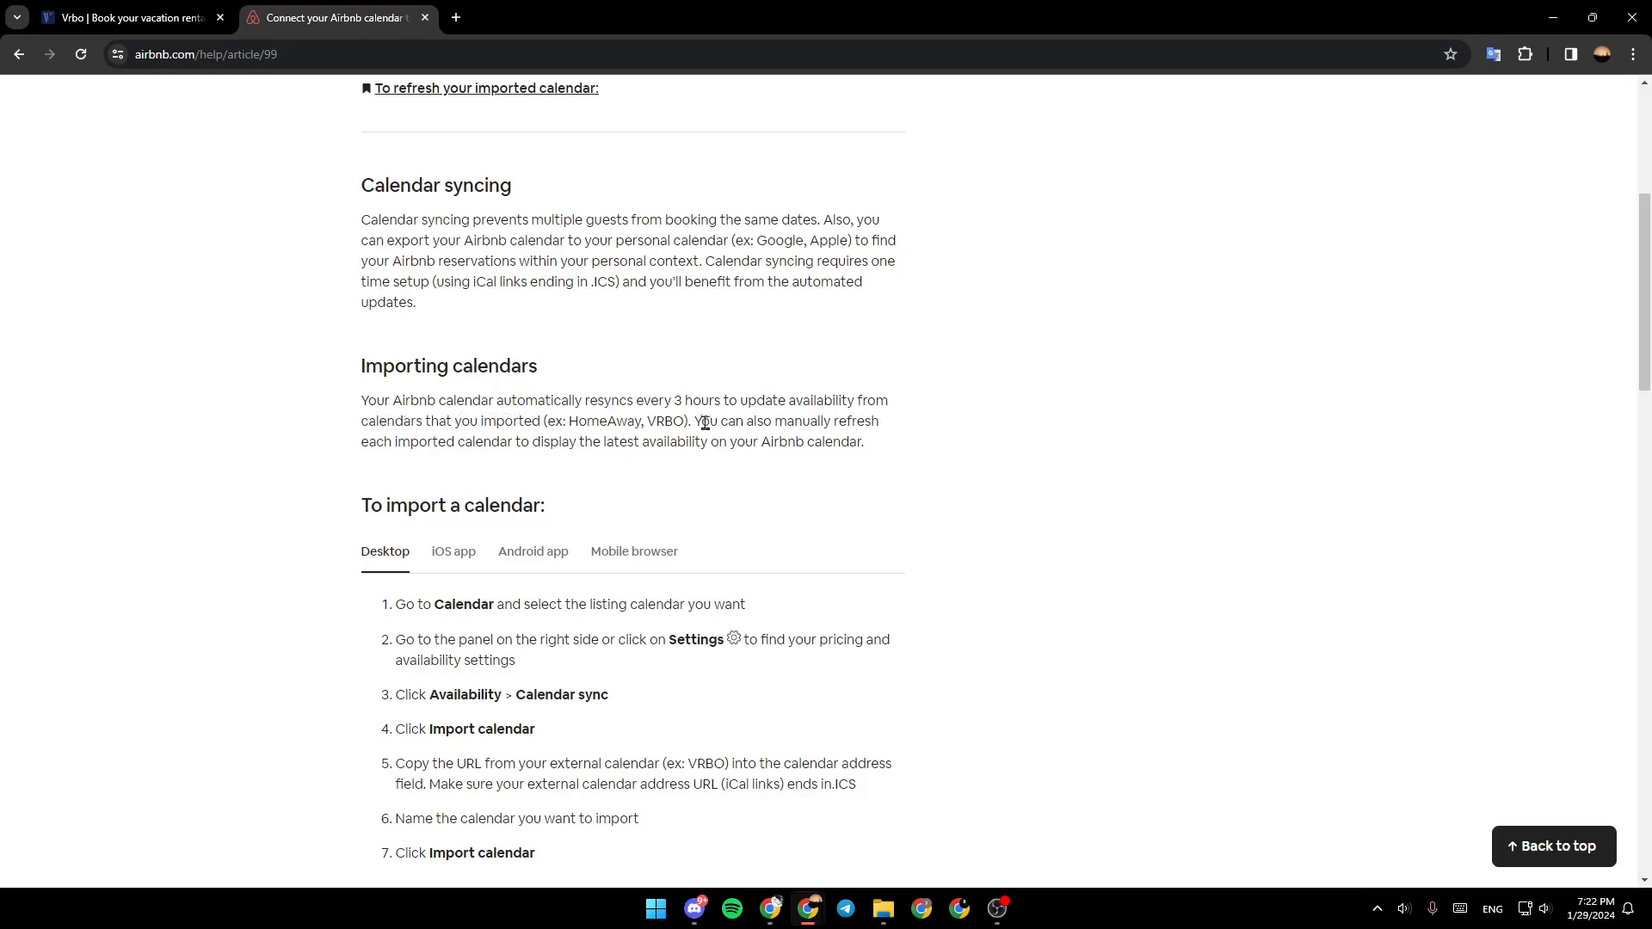
pyautogui.moveTo(389, 440)
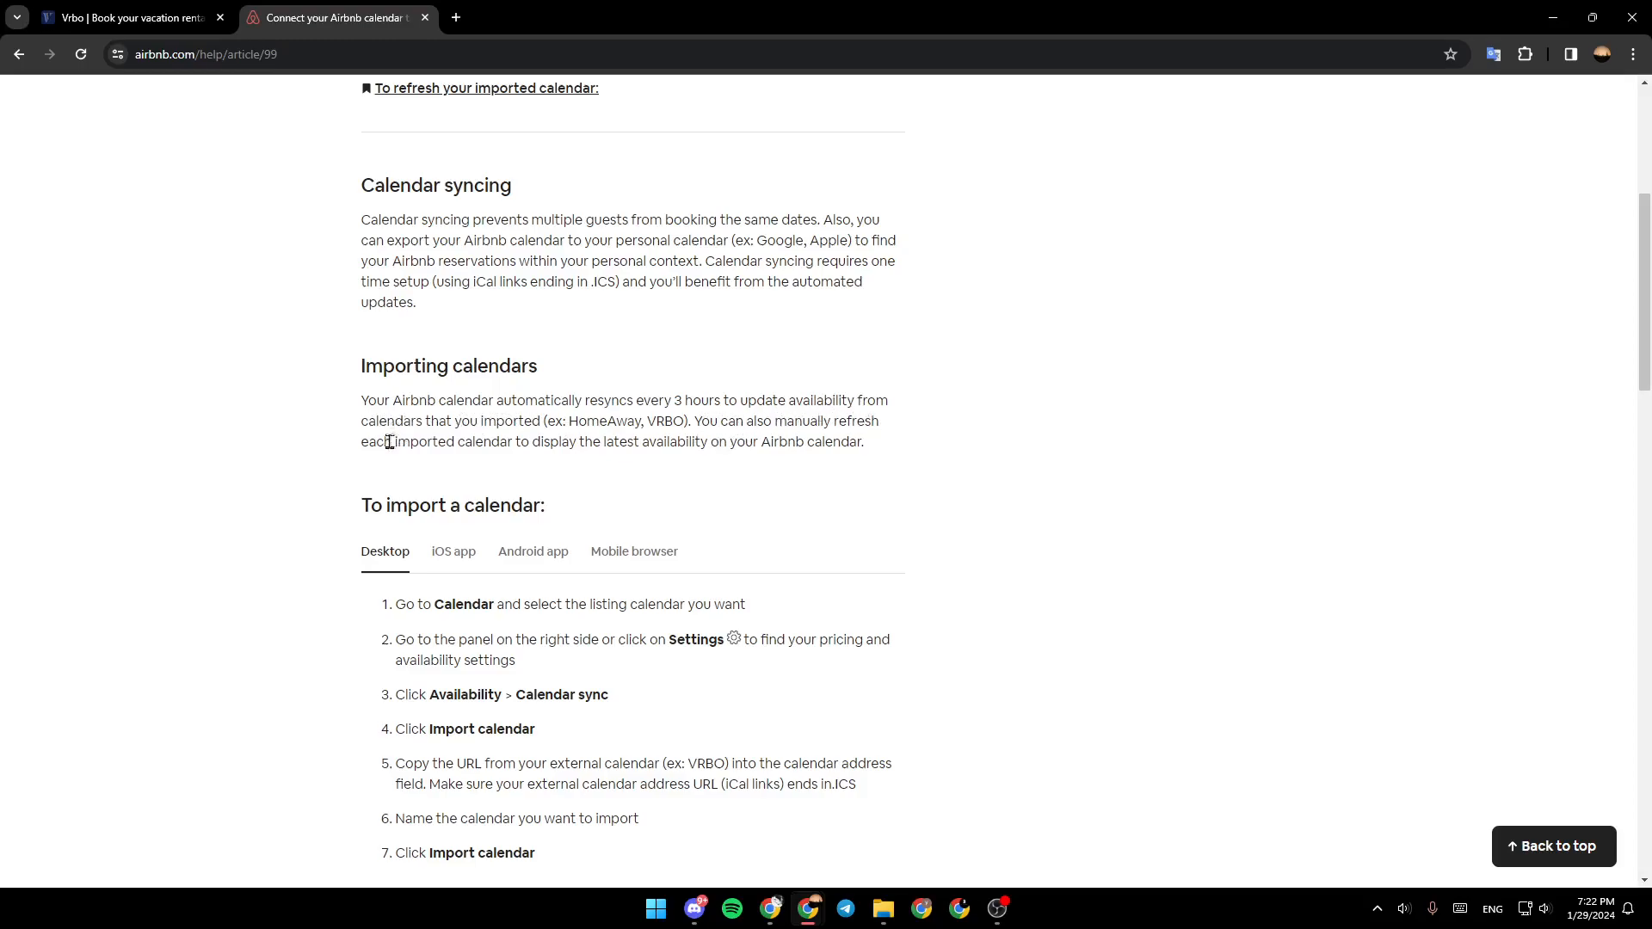
pyautogui.moveTo(607, 443)
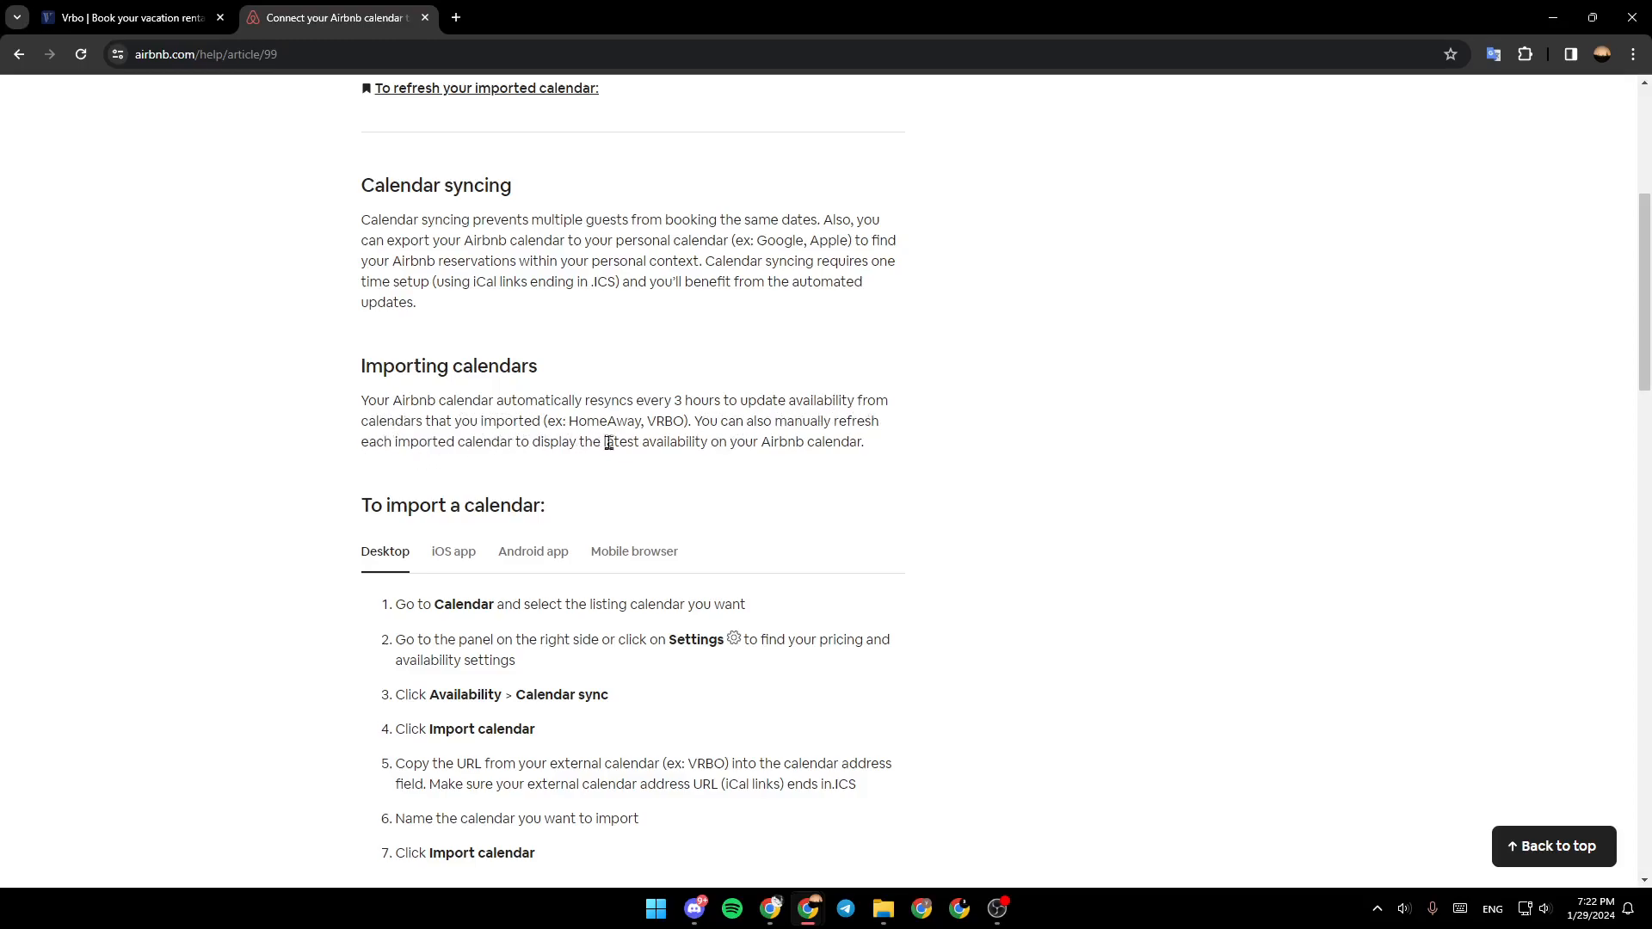
pyautogui.moveTo(785, 451)
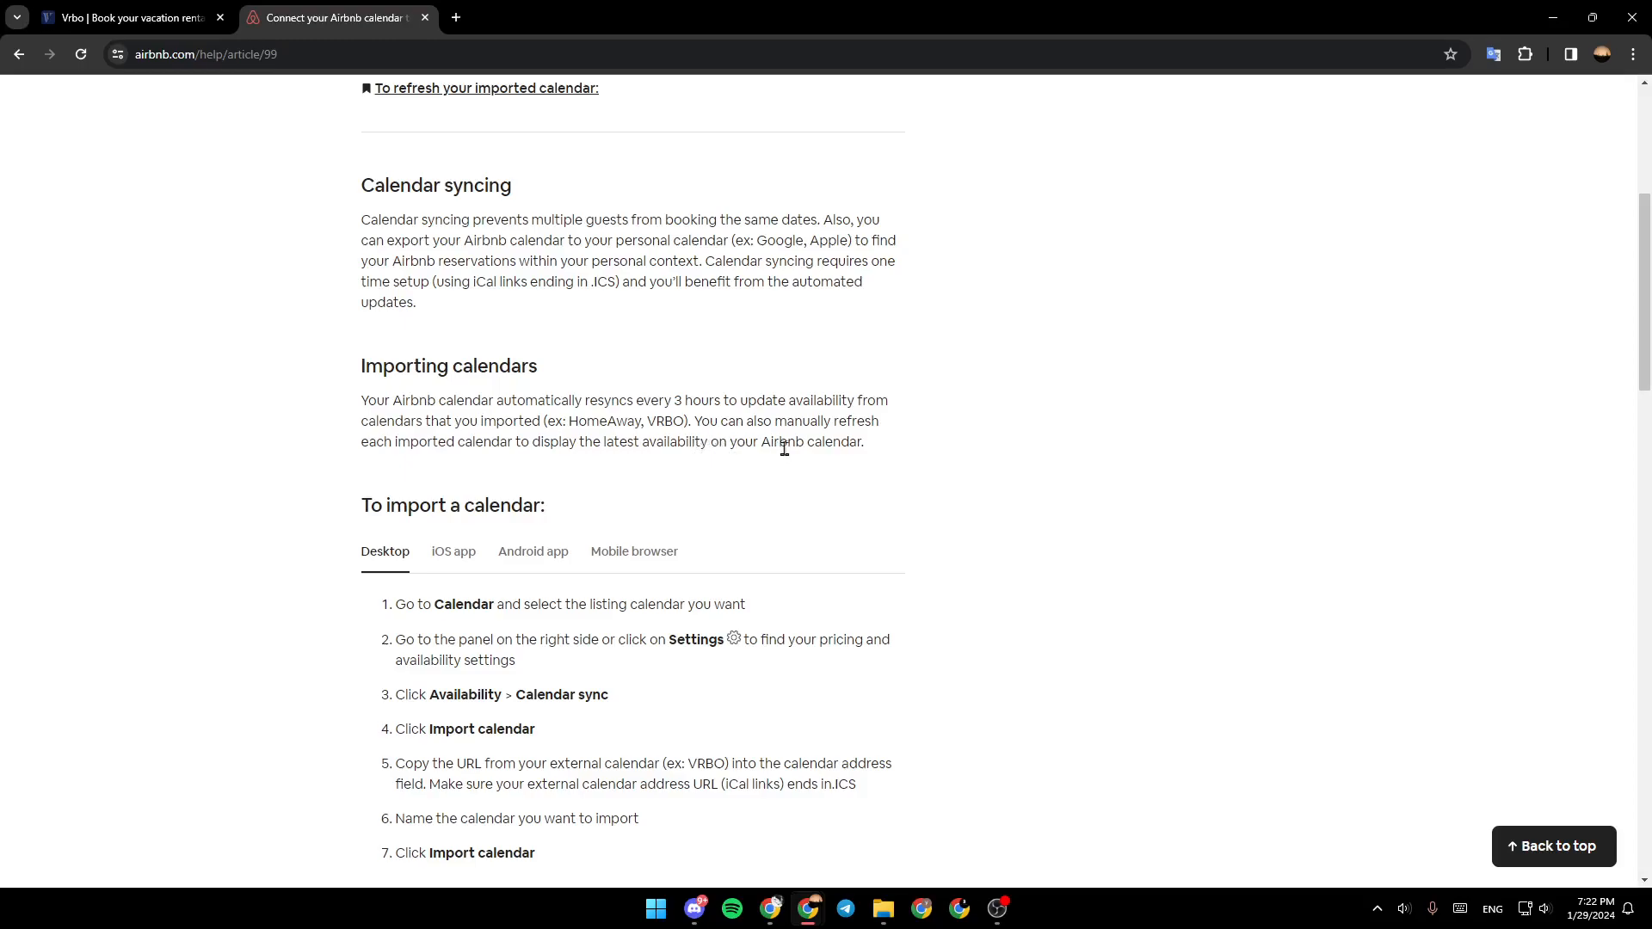
pyautogui.scroll(-3)
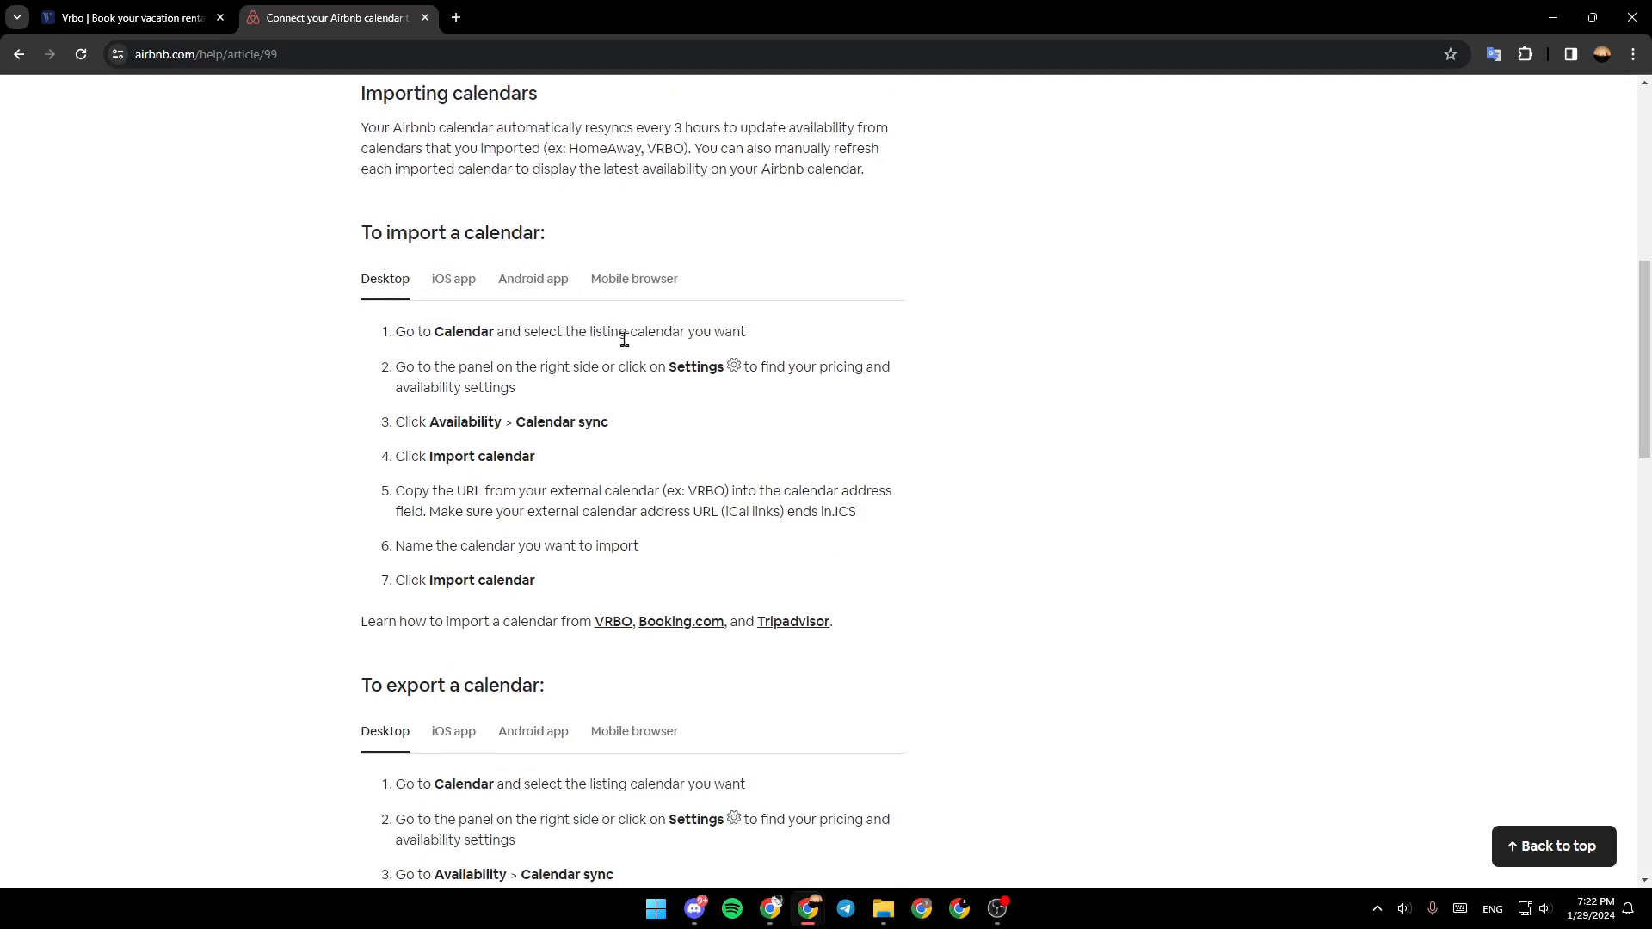
pyautogui.moveTo(367, 375)
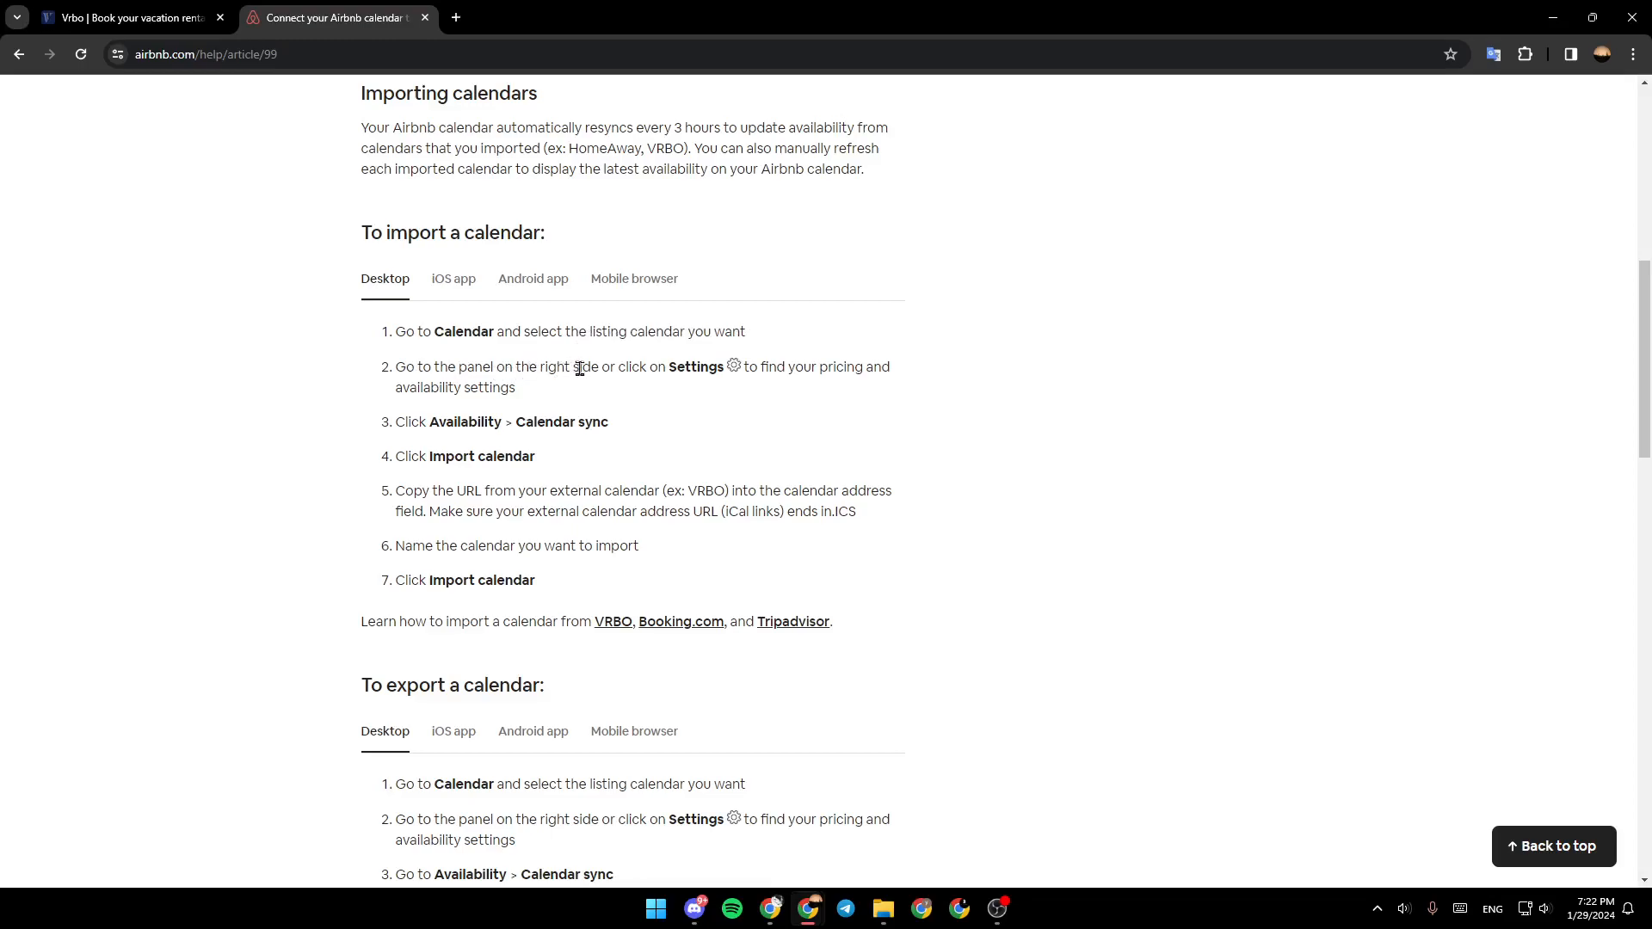
pyautogui.moveTo(771, 386)
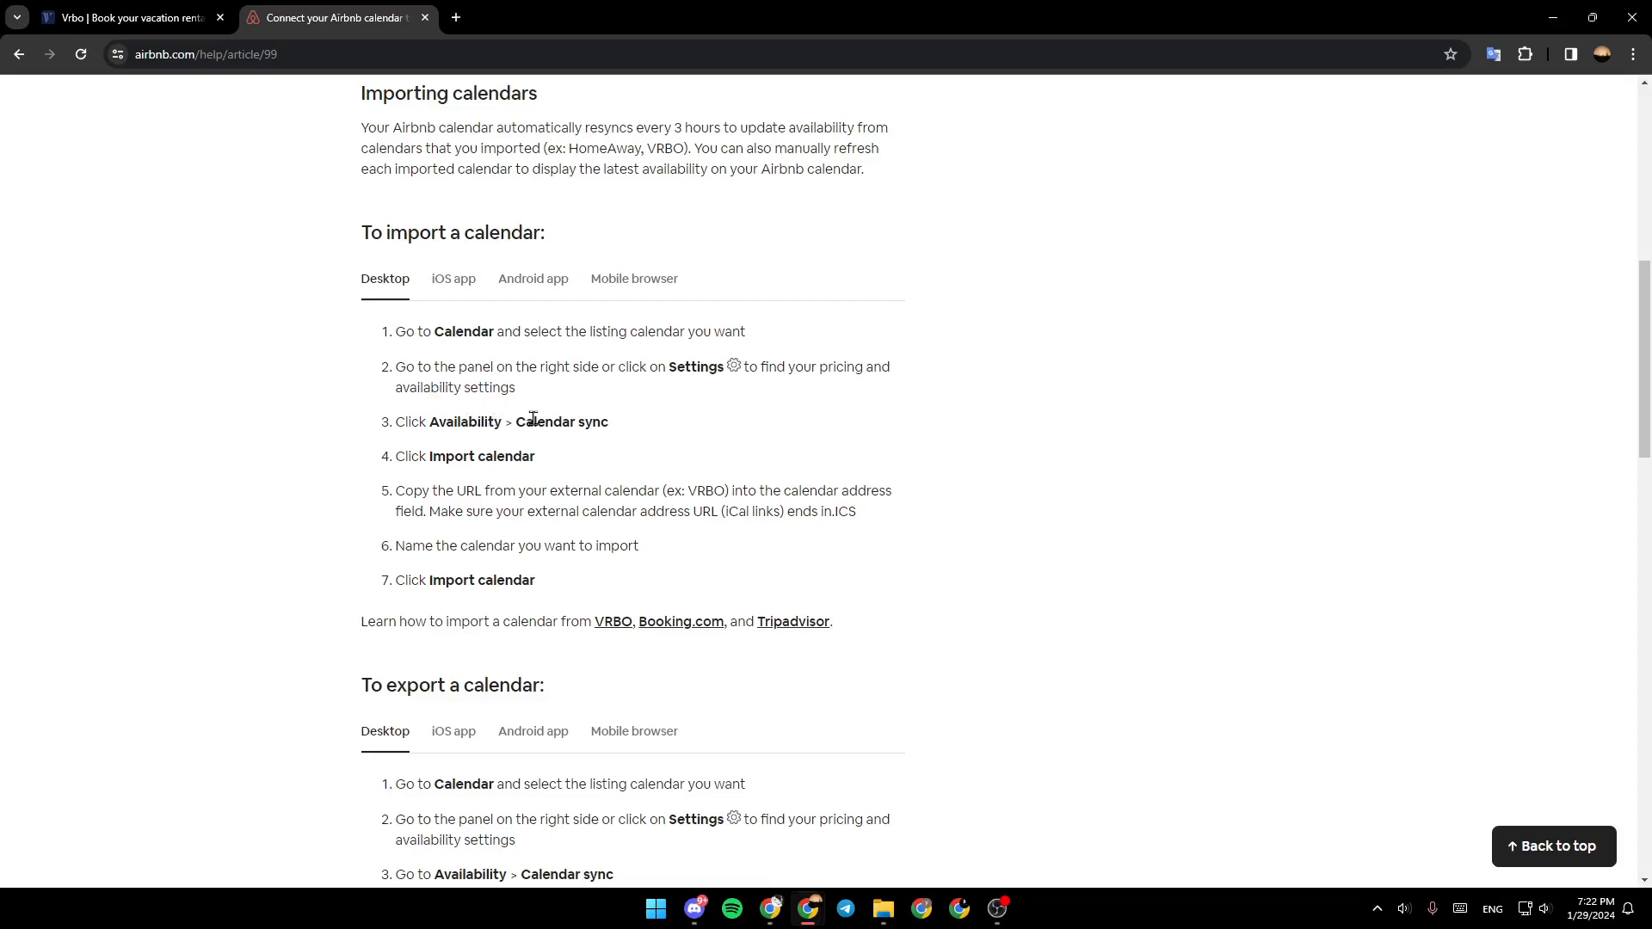
pyautogui.moveTo(654, 438)
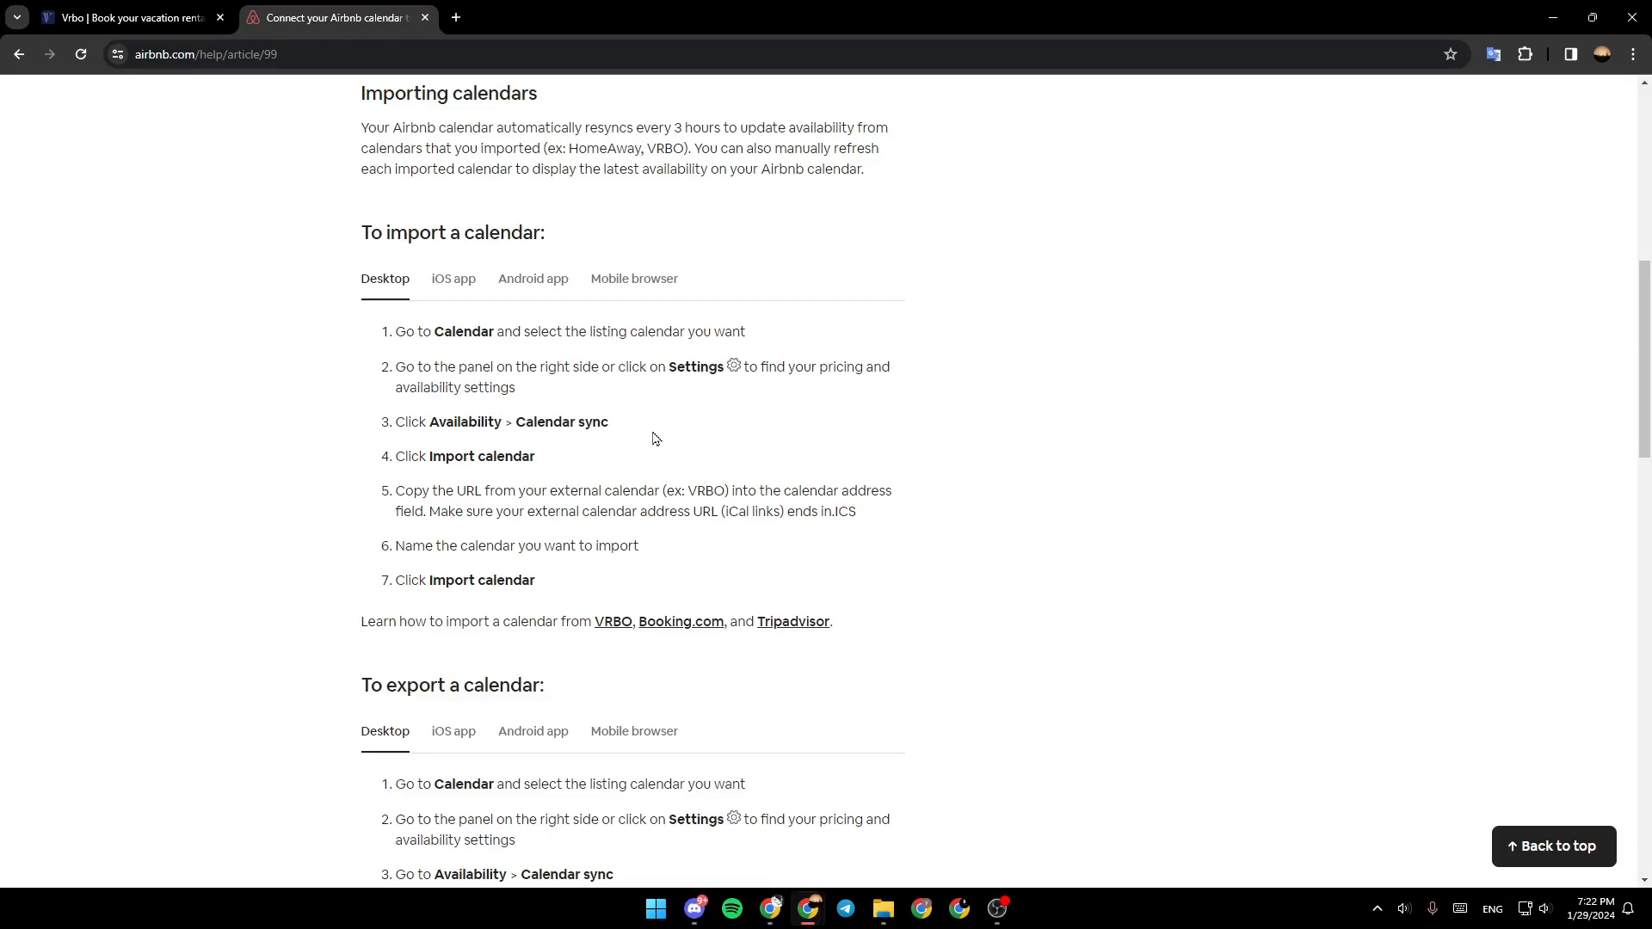
pyautogui.moveTo(559, 463)
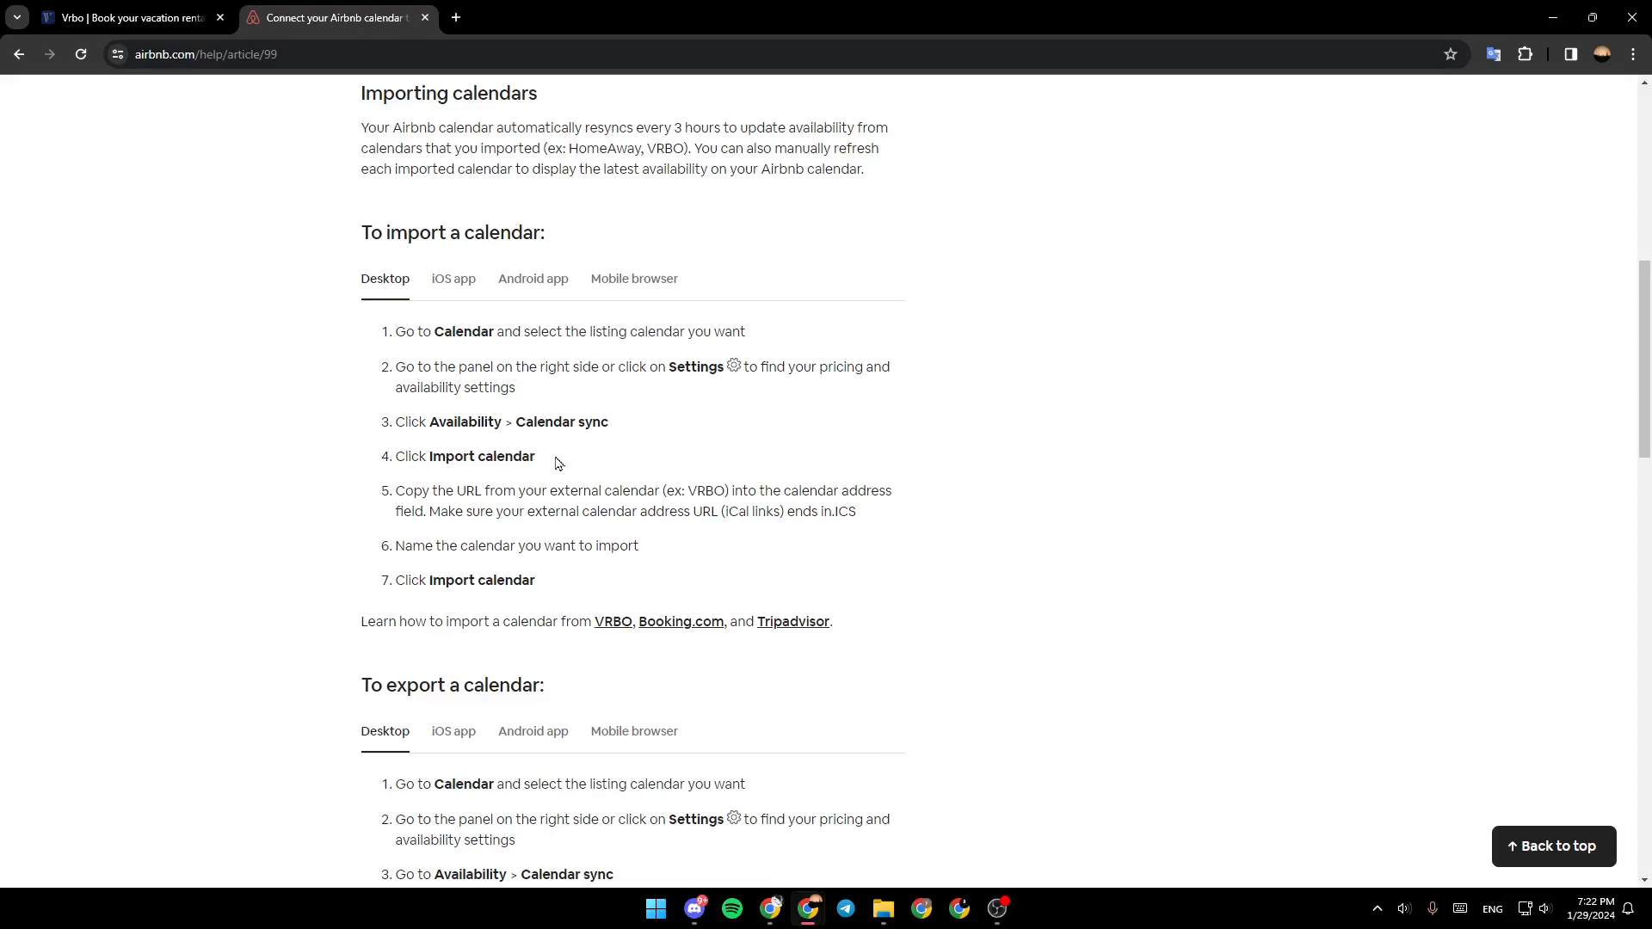
pyautogui.moveTo(489, 488)
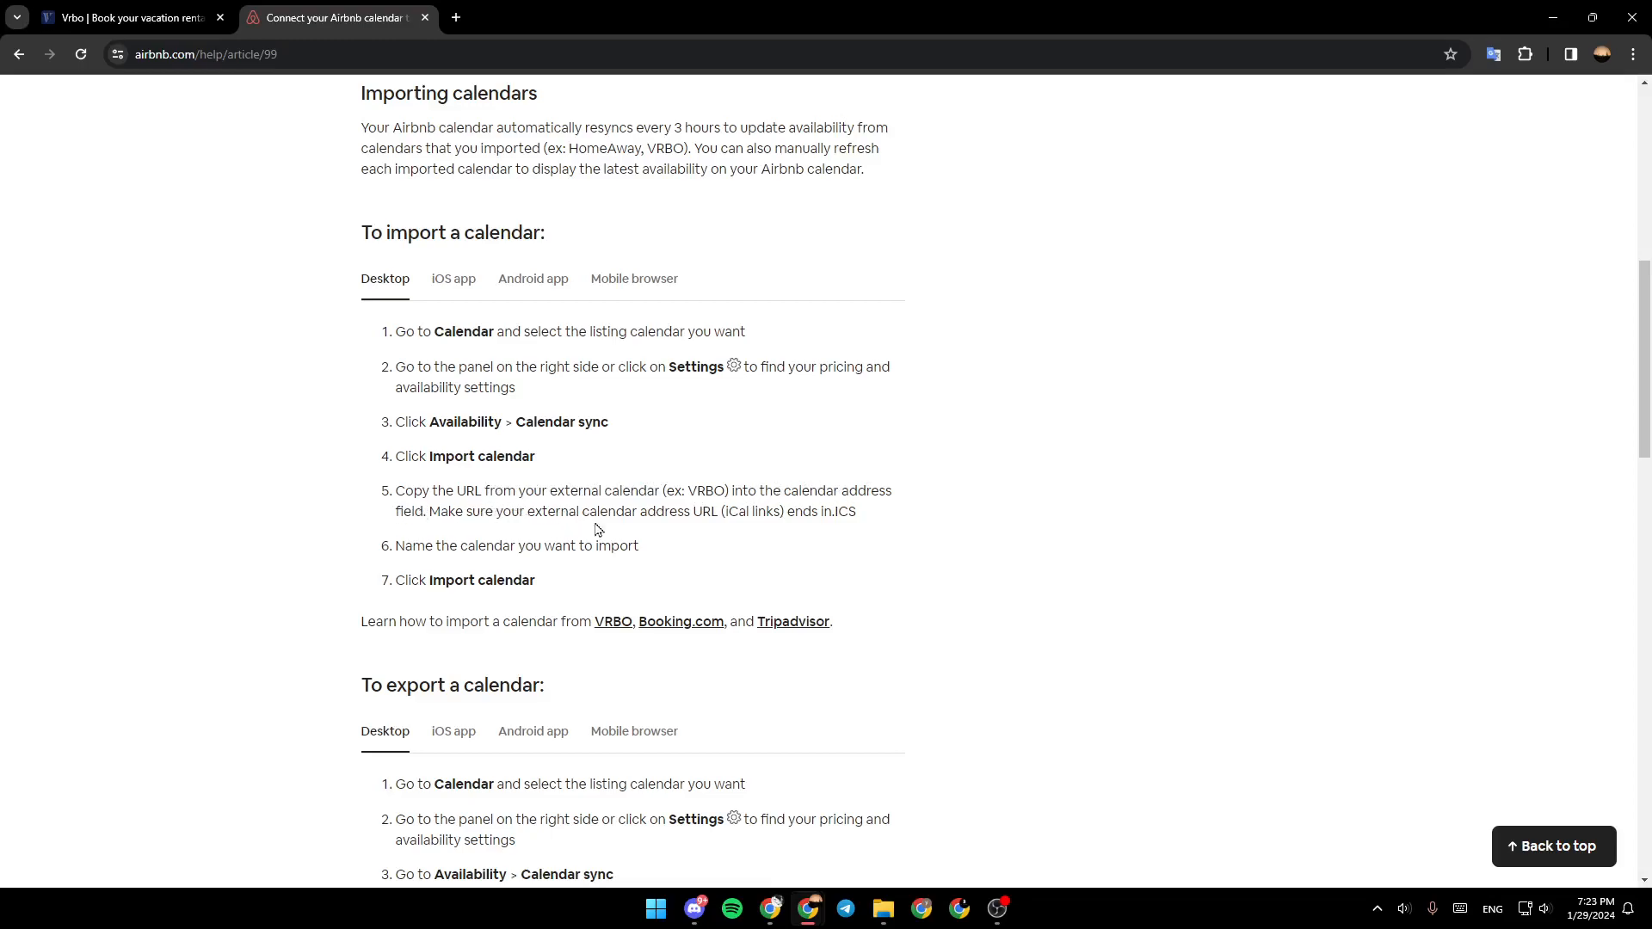
pyautogui.moveTo(790, 529)
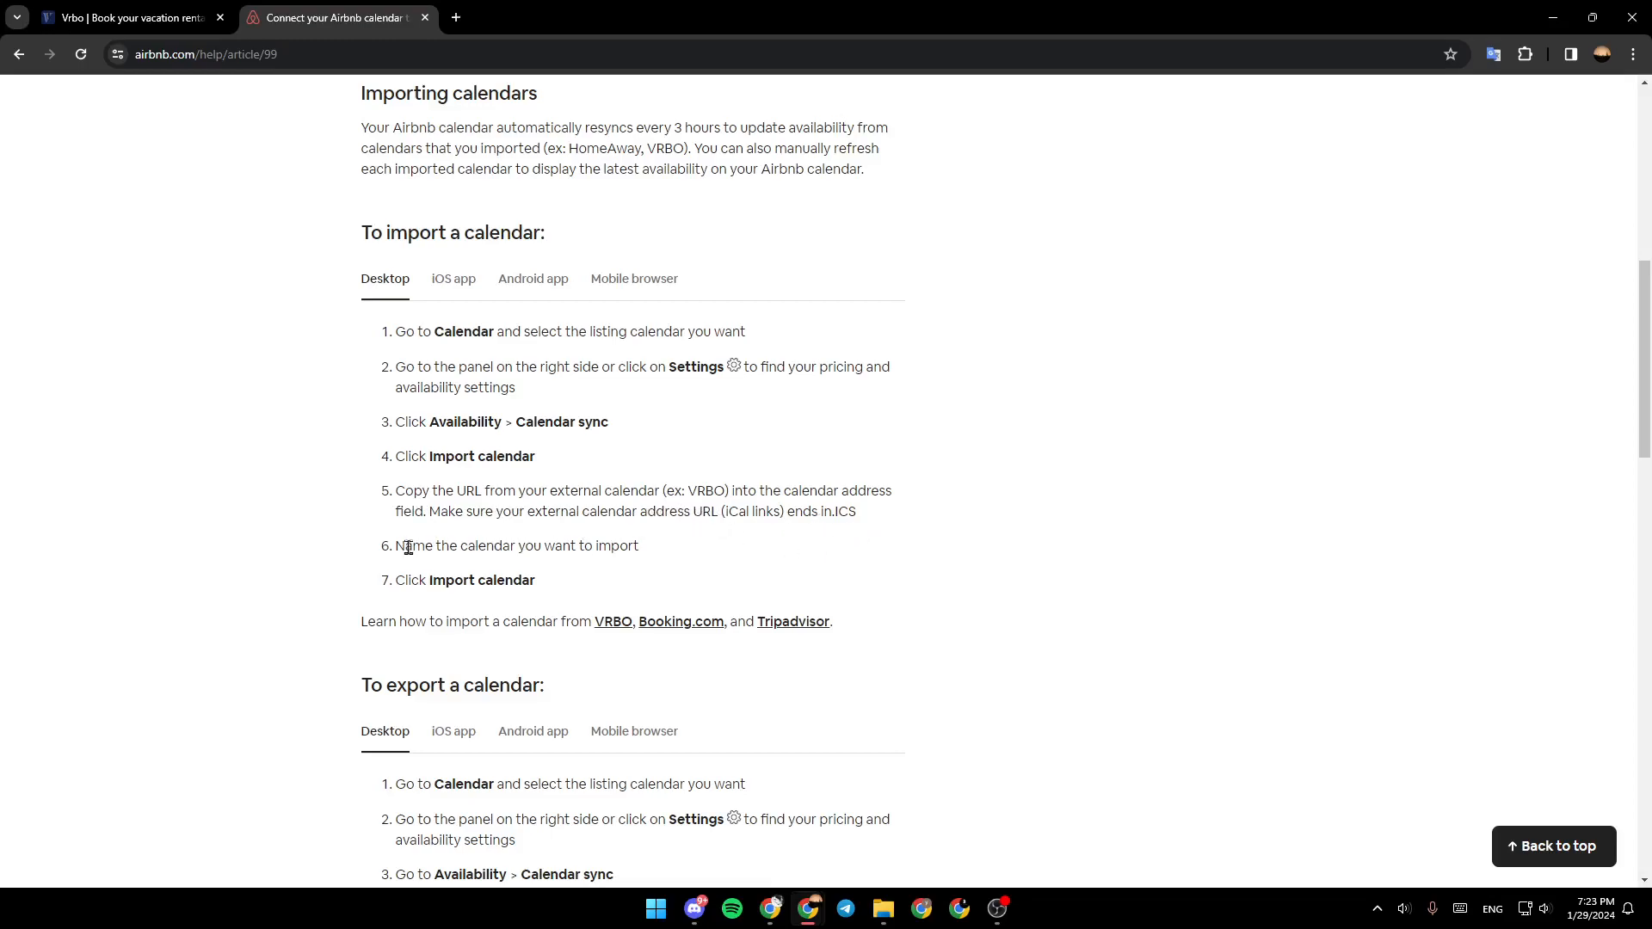
pyautogui.moveTo(454, 563)
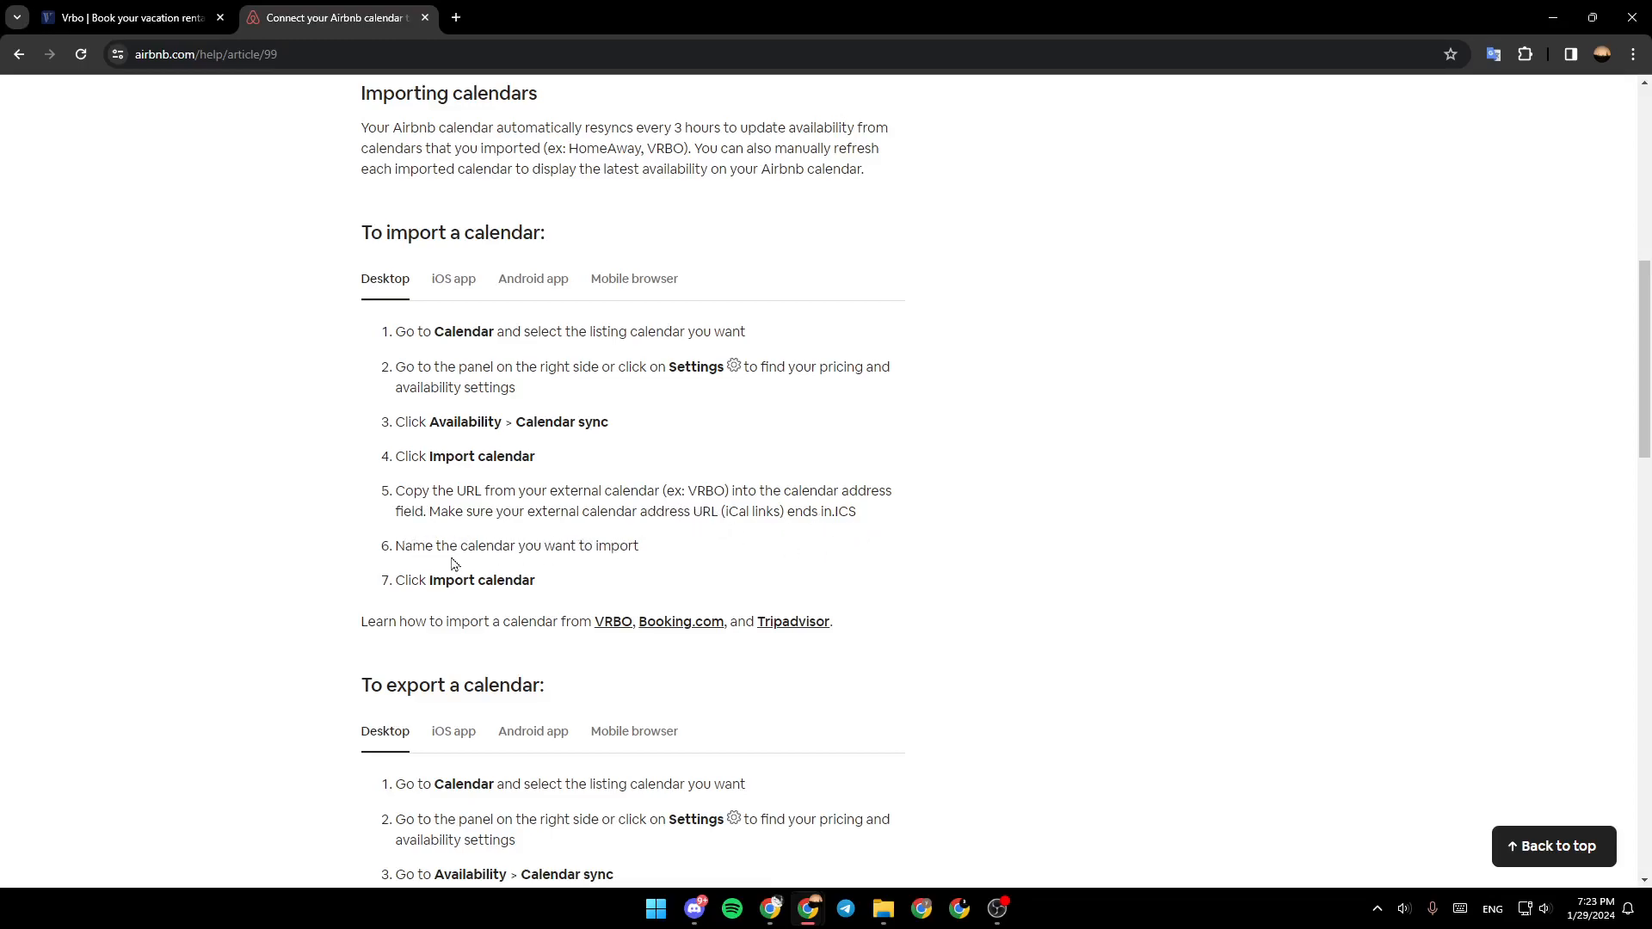
pyautogui.moveTo(565, 585)
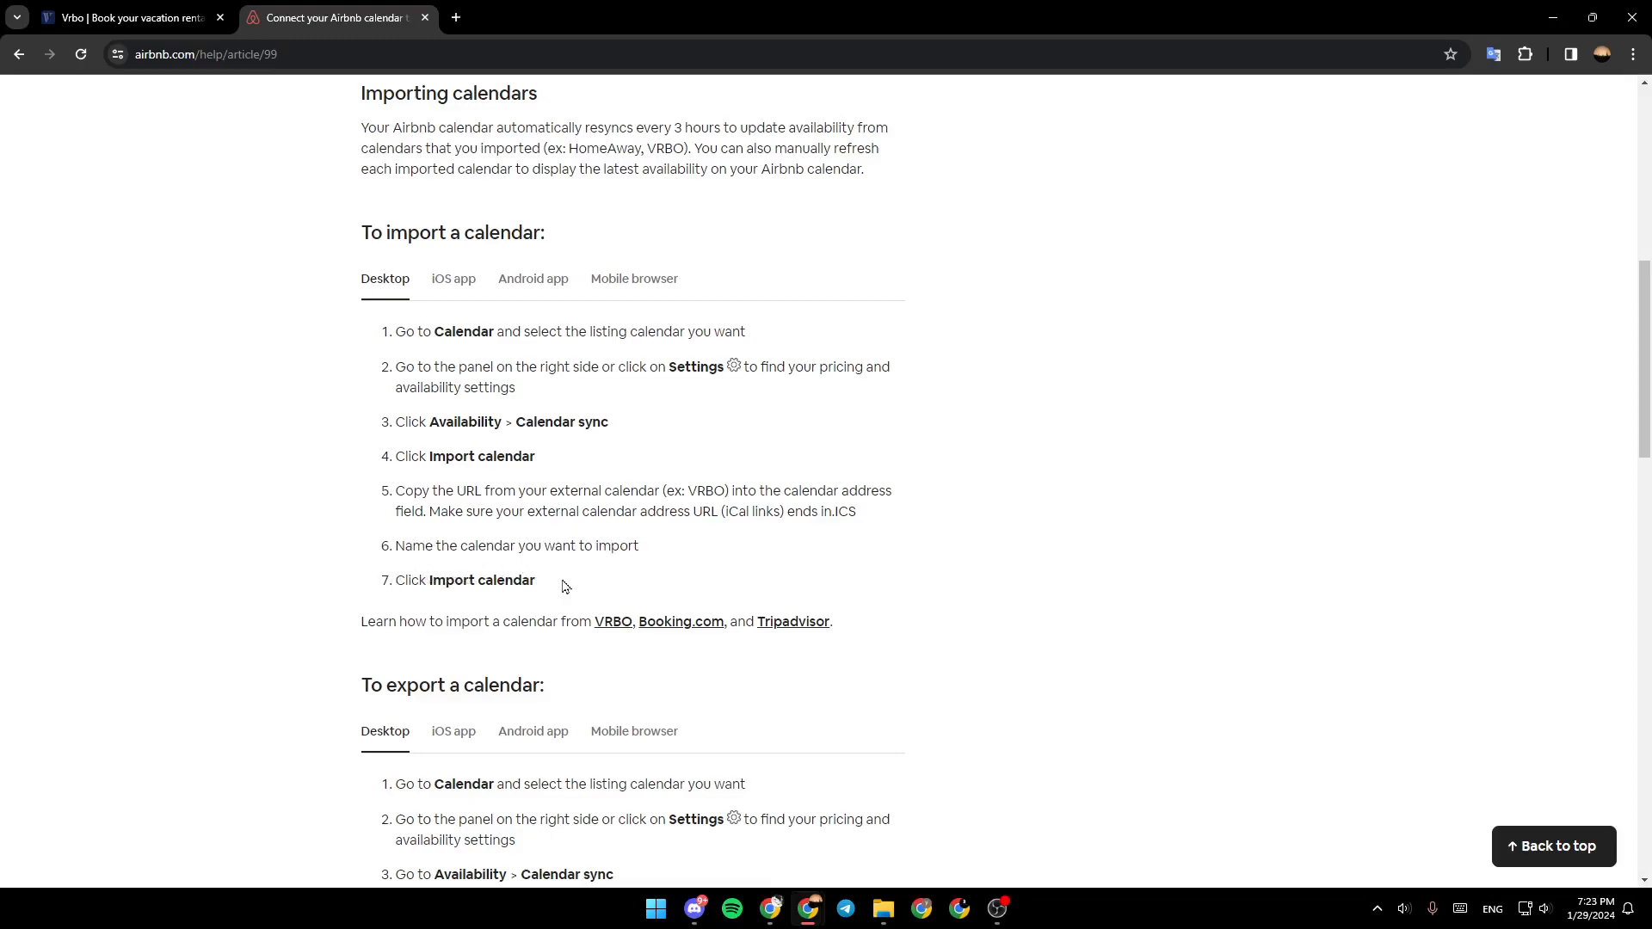
# - Scroll past the import steps to the 'To export a calendar' section
pyautogui.scroll(-3)
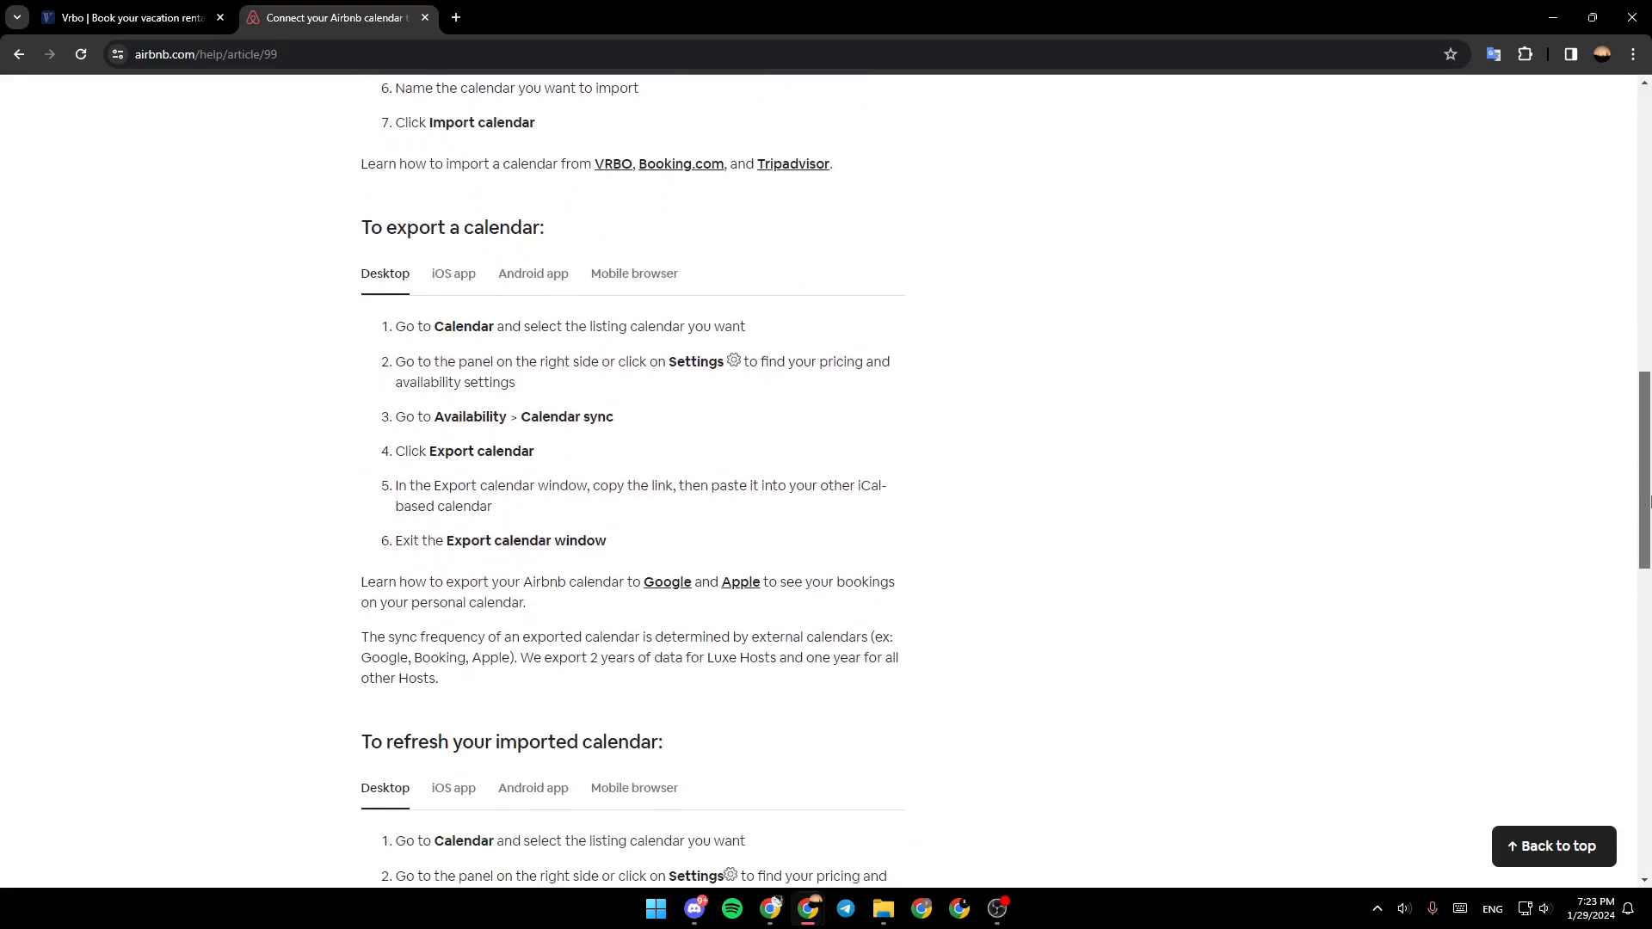
pyautogui.scroll(-3)
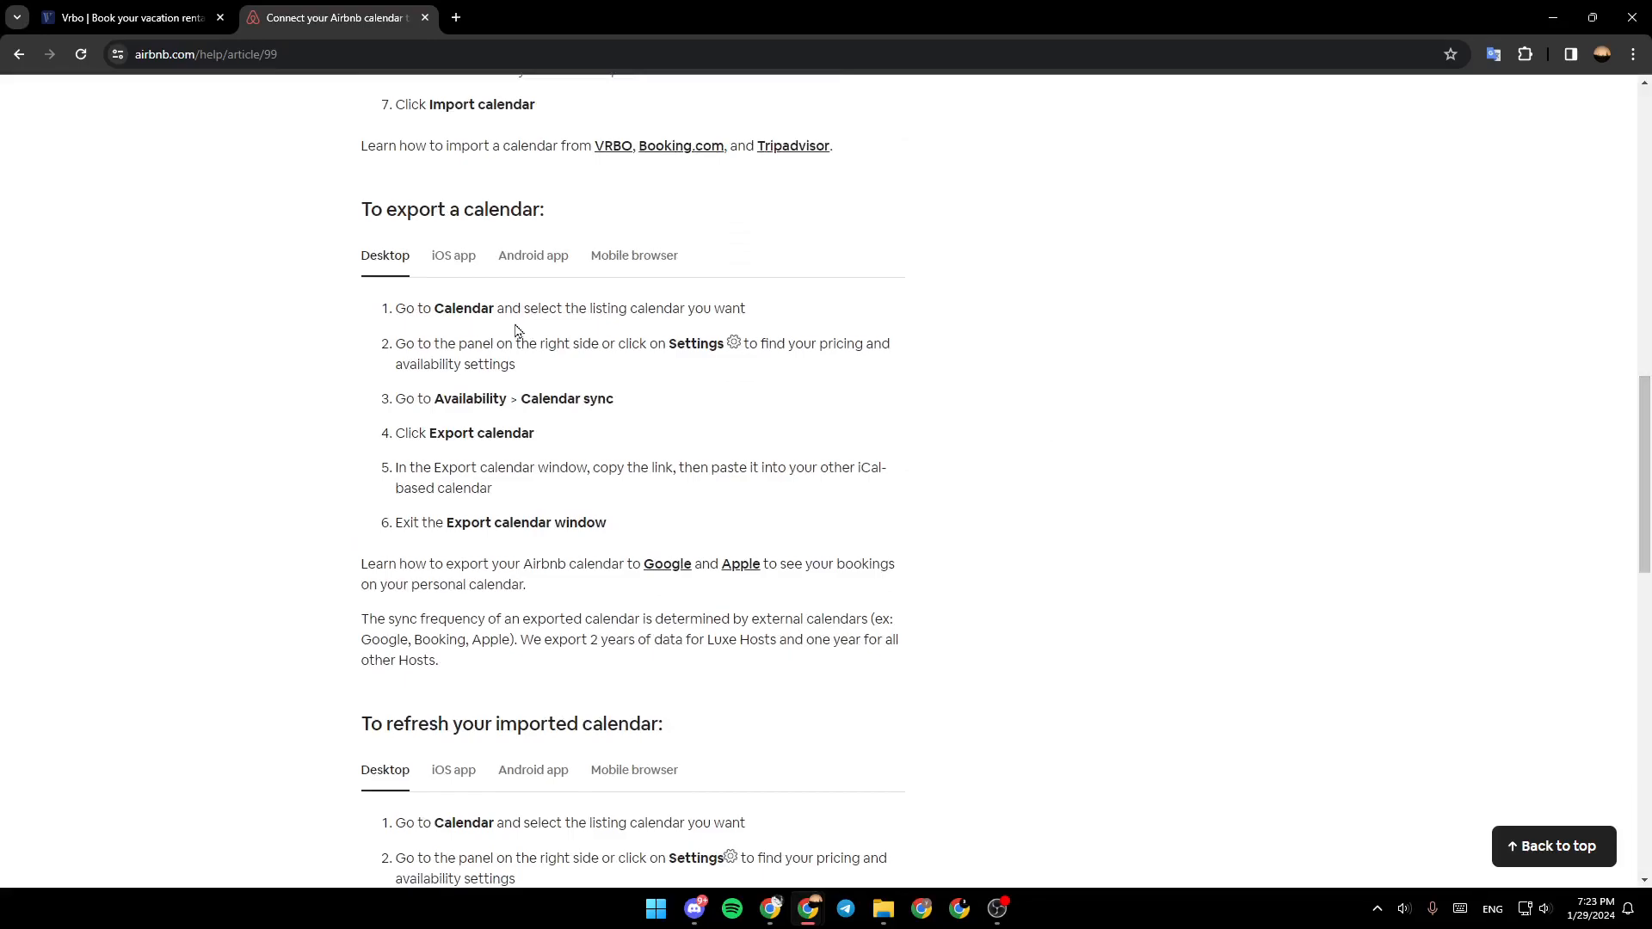
pyautogui.moveTo(396, 361)
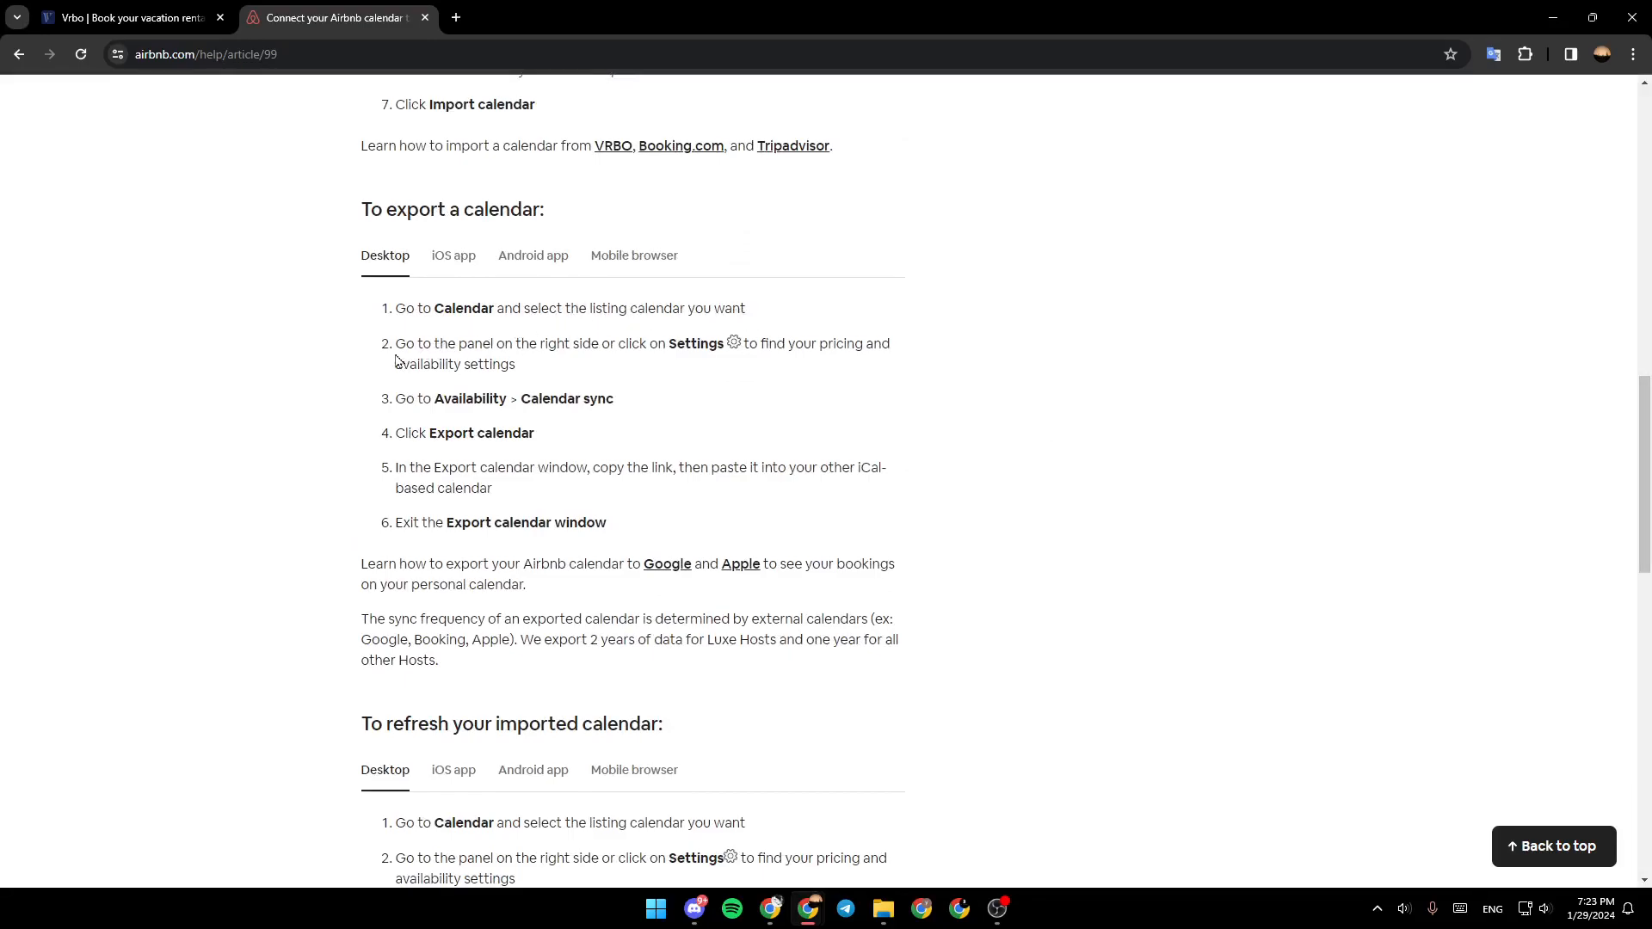
pyautogui.moveTo(616, 360)
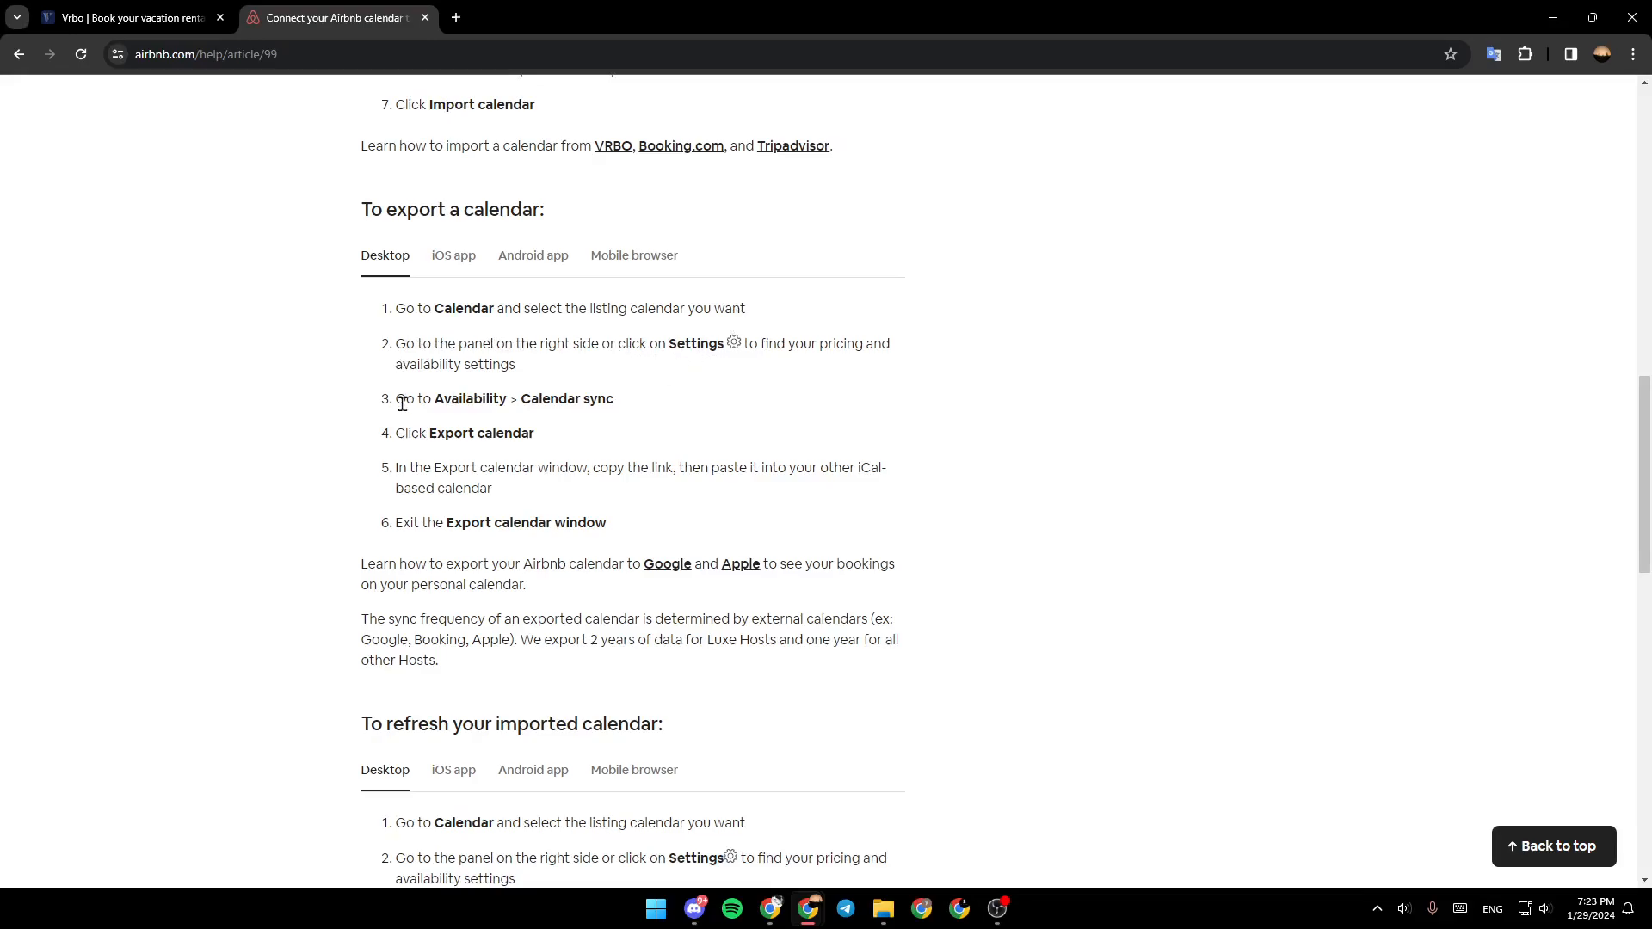
pyautogui.moveTo(477, 430)
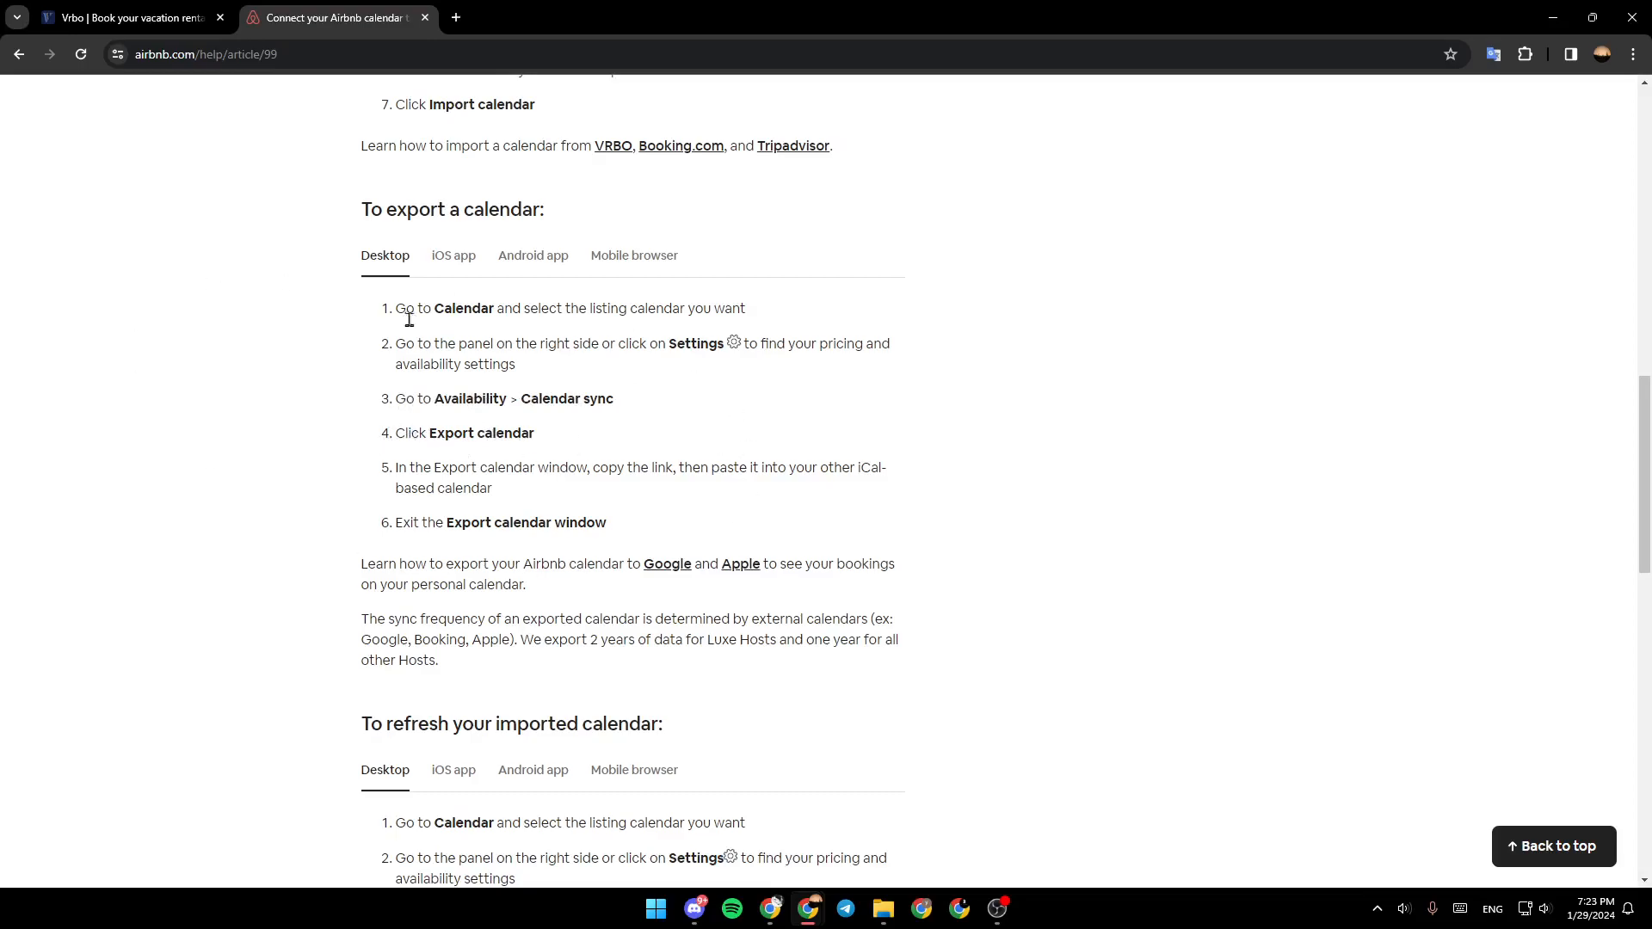
pyautogui.moveTo(1243, 509)
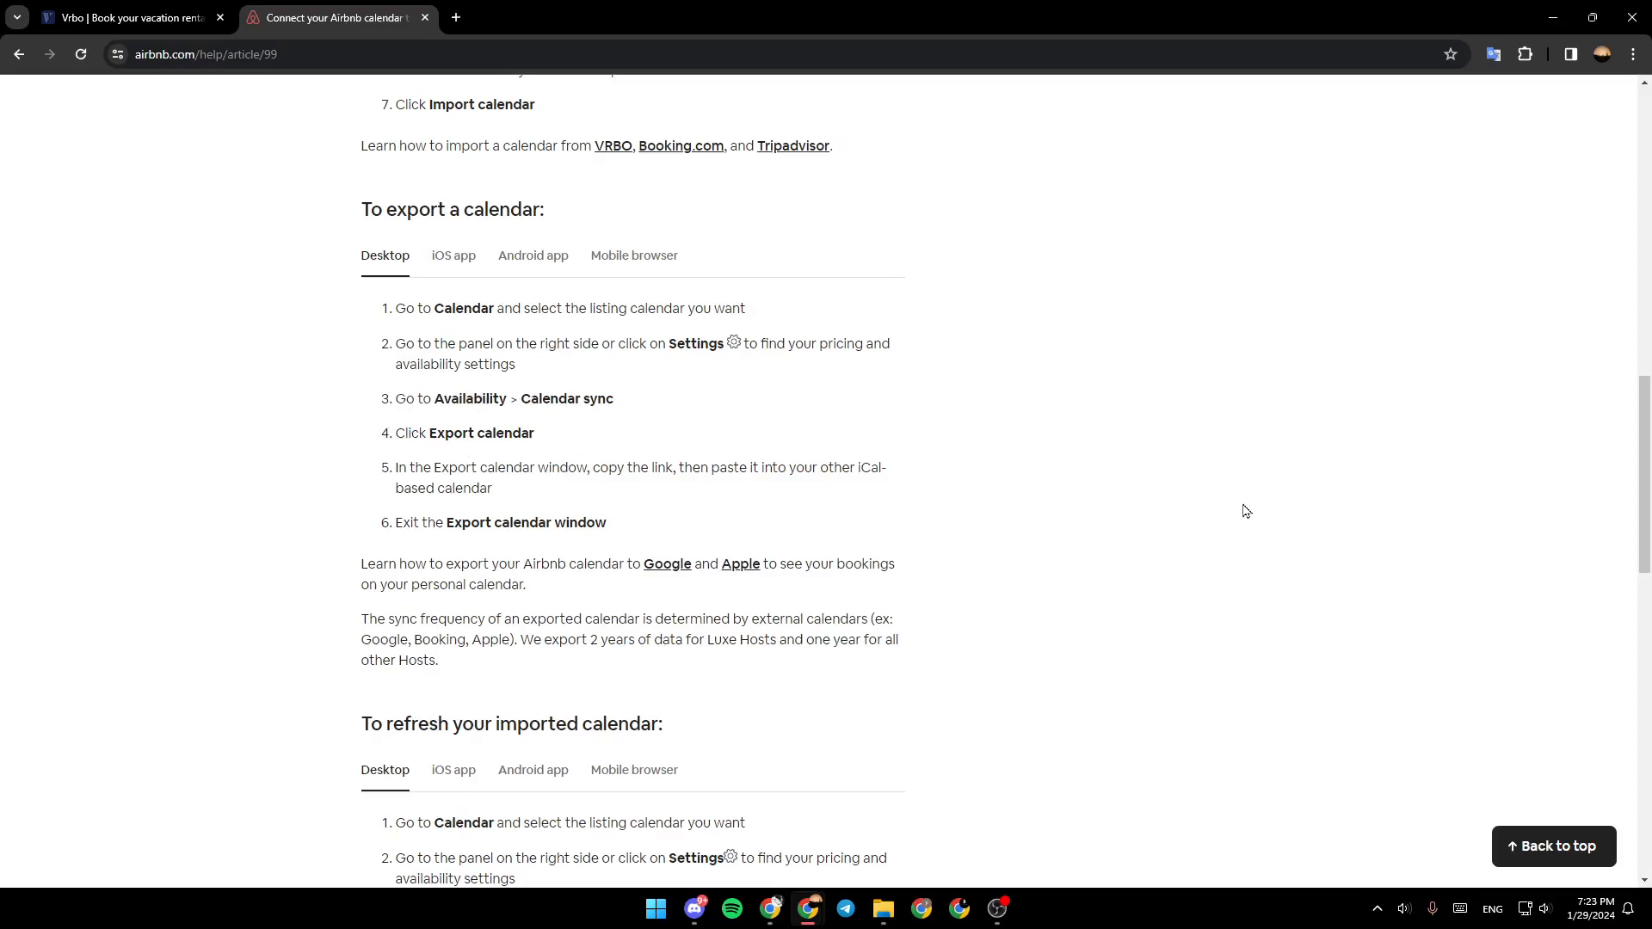